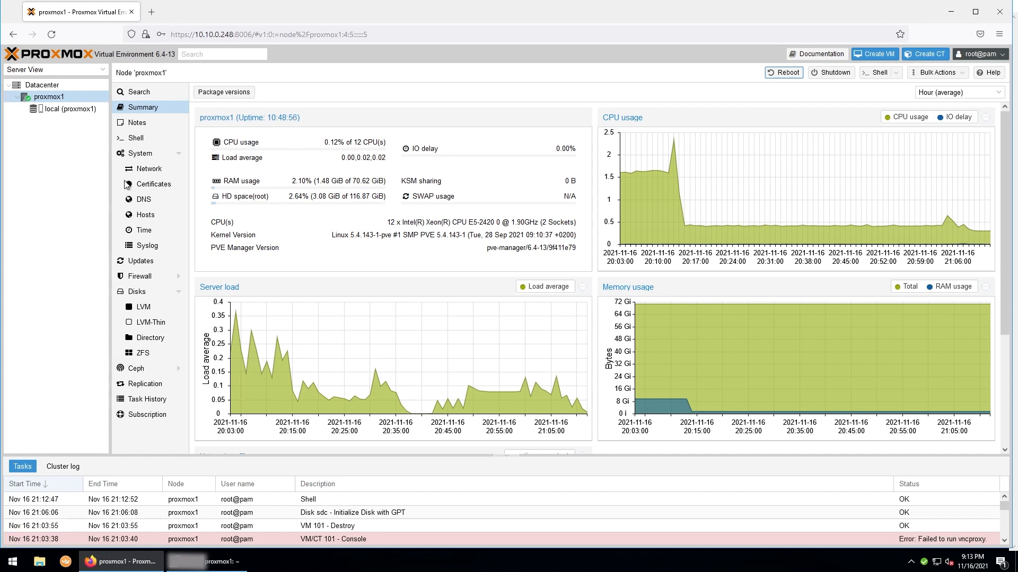
- Open a console on the proxmox1 node, then return to the node summary
click(136, 138)
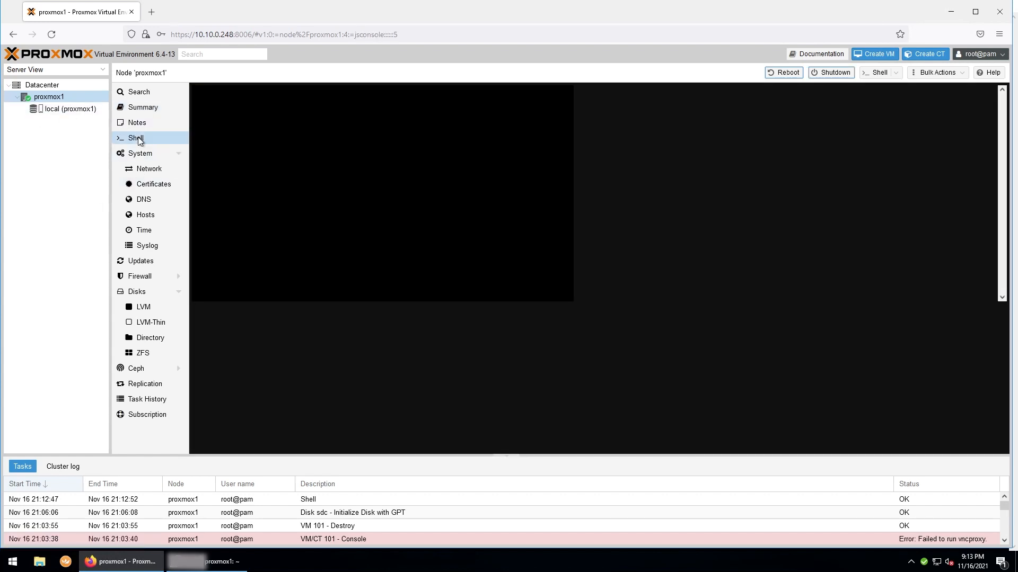
click(136, 138)
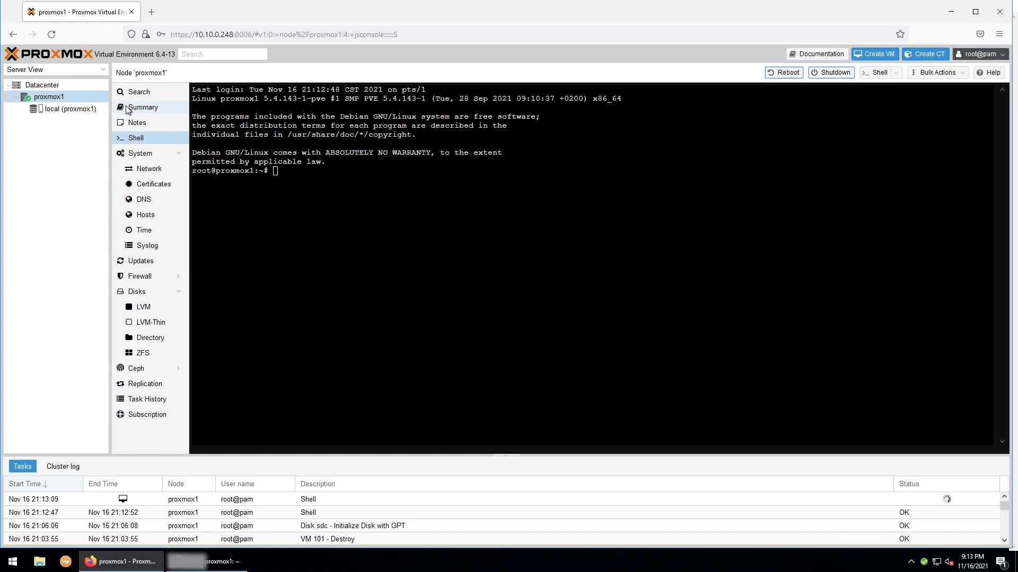
click(142, 107)
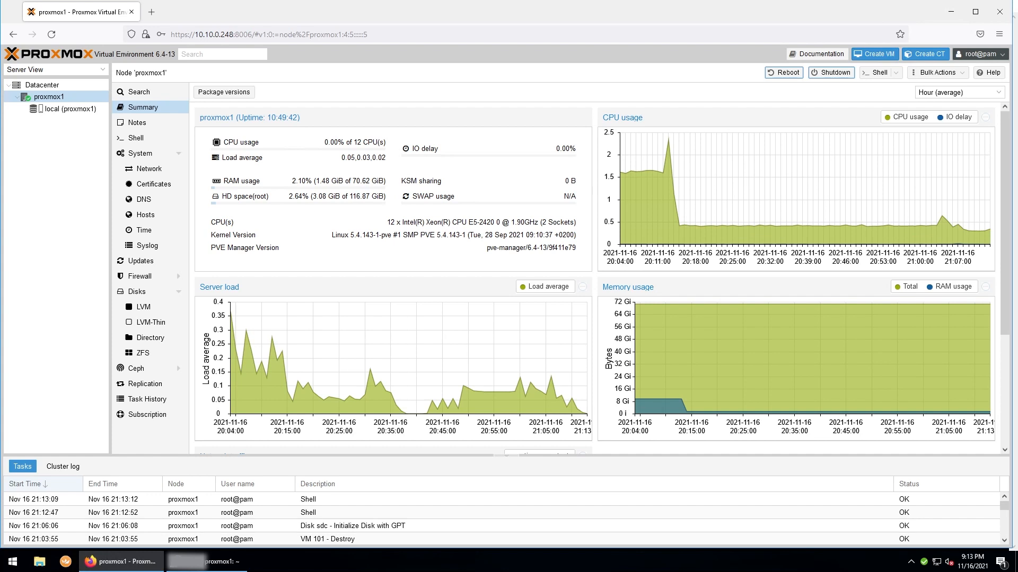
- Open proxmox1's Disks list and select /dev/sda to view its partitions and ZFS usage
click(136, 292)
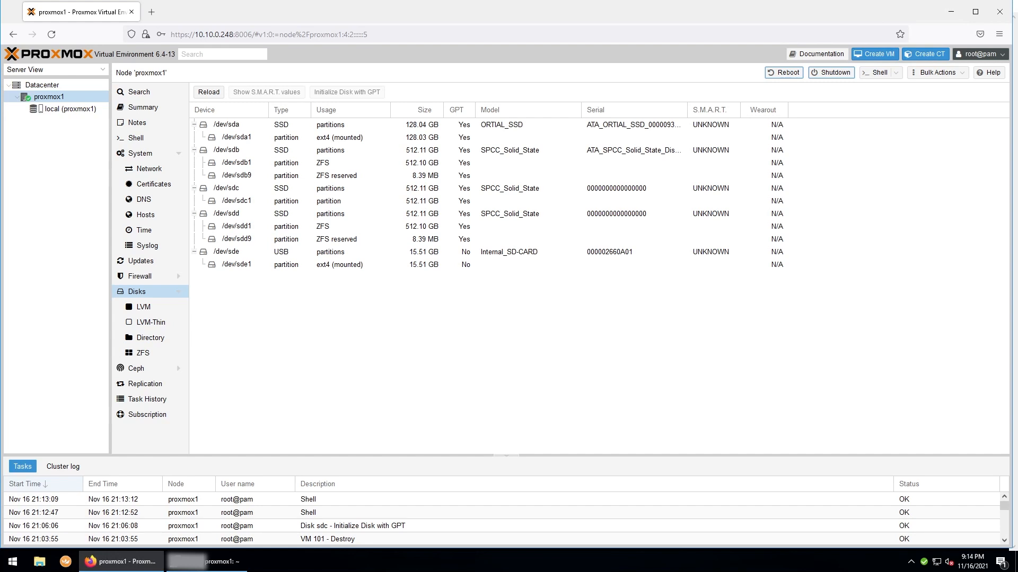
click(233, 124)
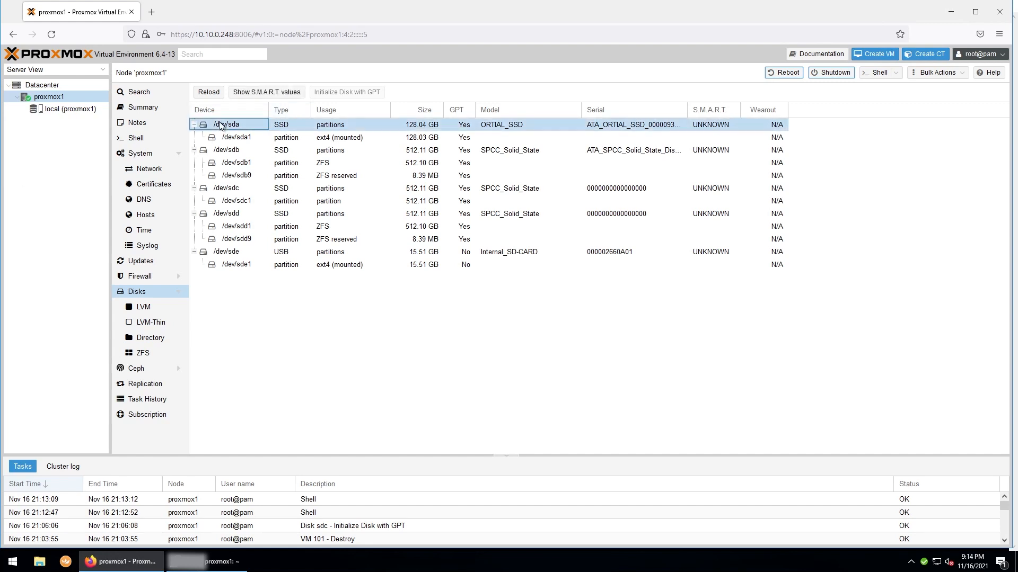
click(228, 252)
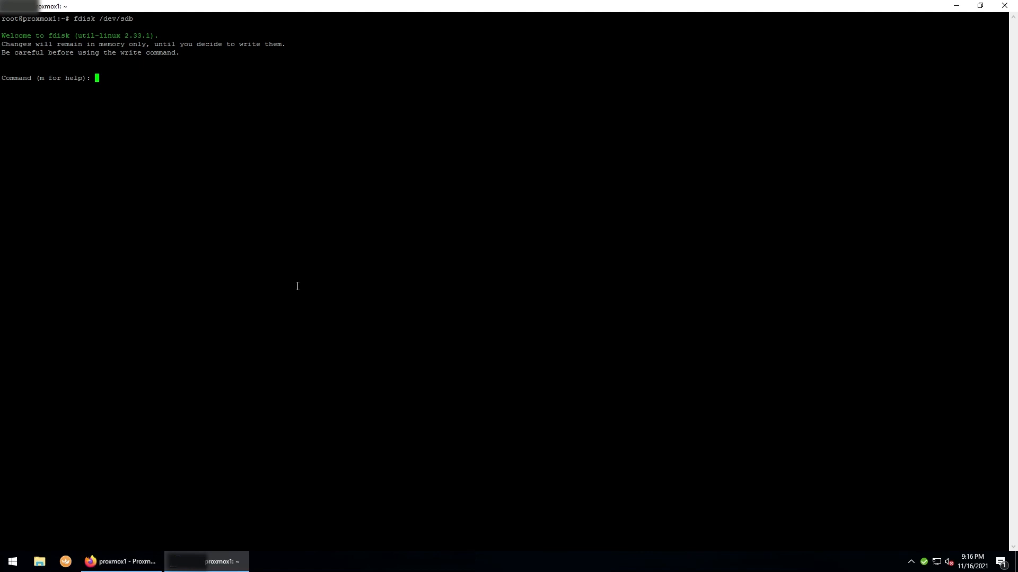
- In fdisk, create a new GPT label on /dev/sdb with g and write it with w
text(g)
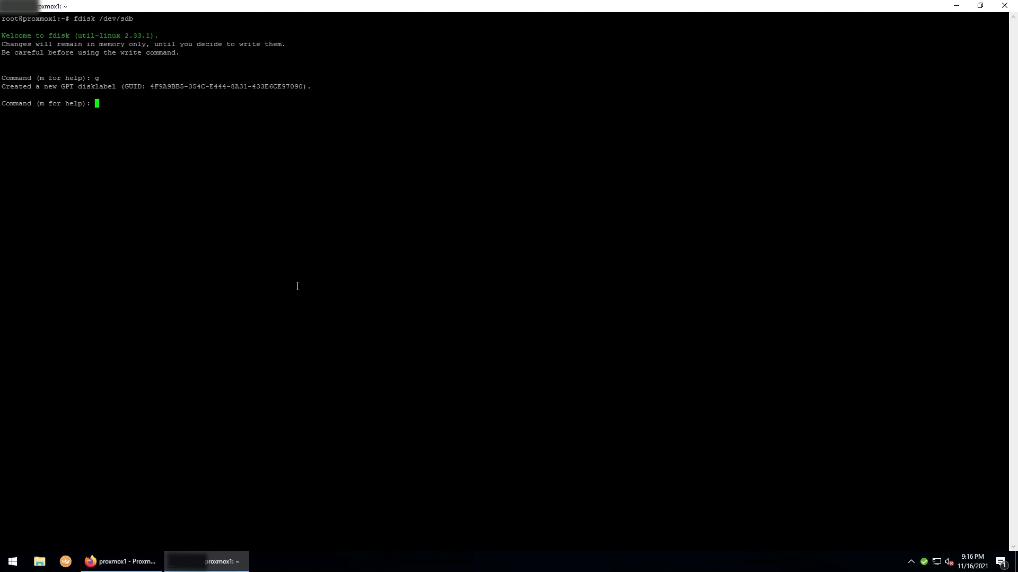
text(w)
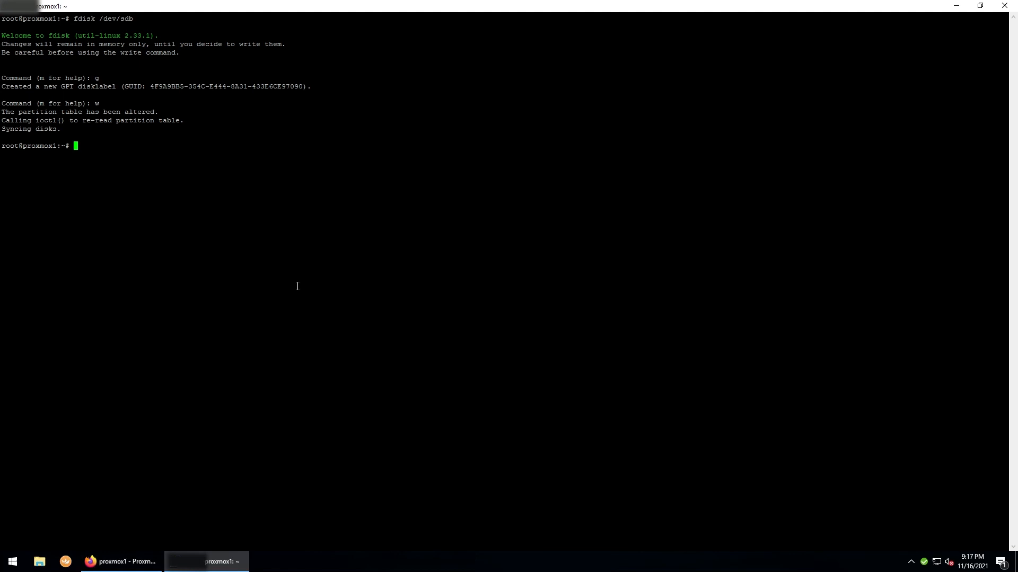
mouse_move(287, 298)
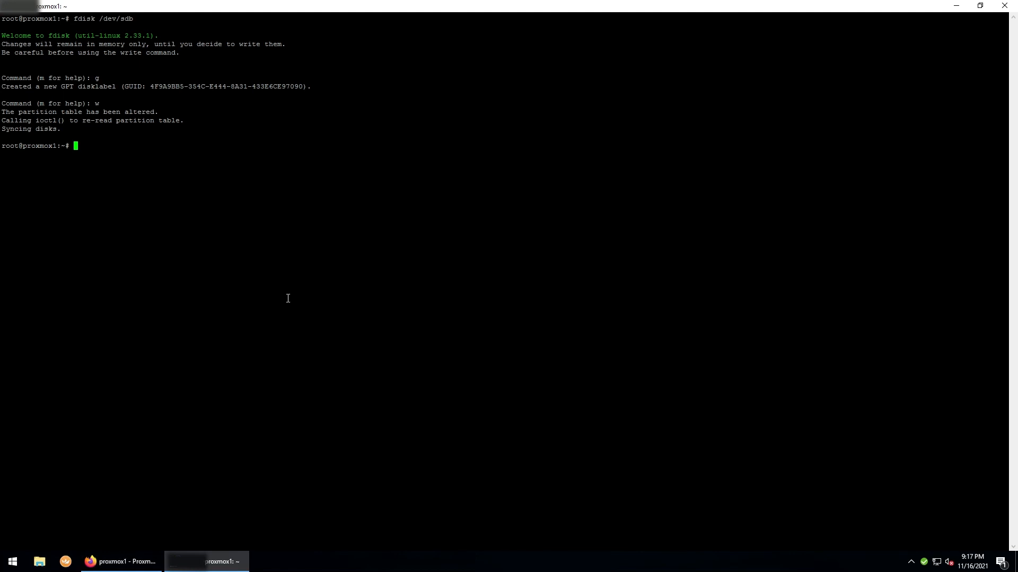
- Reload the Disks page, select /dev/sdb and reload so sdb, sdc, sdd show unused
click(121, 562)
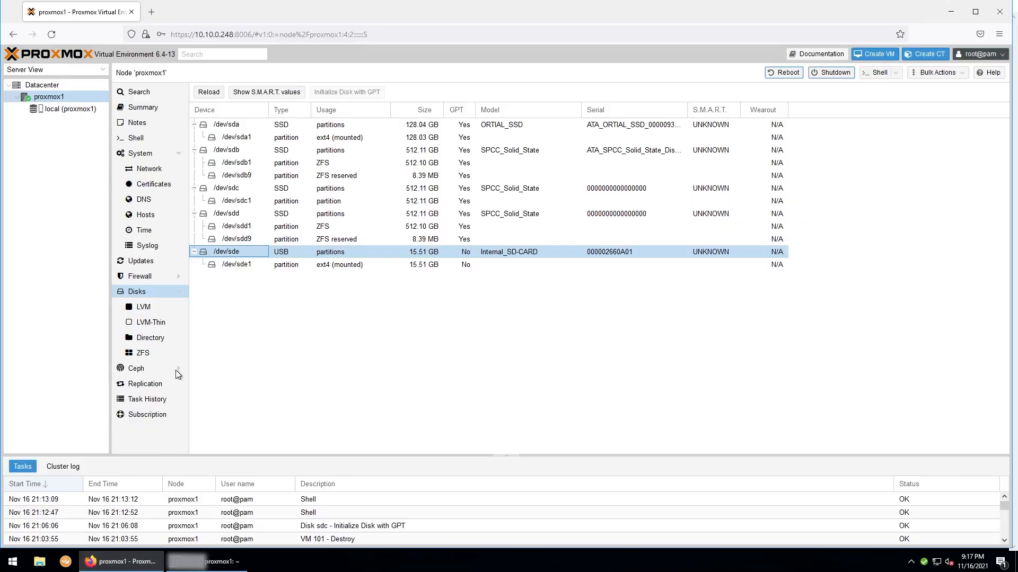
click(208, 92)
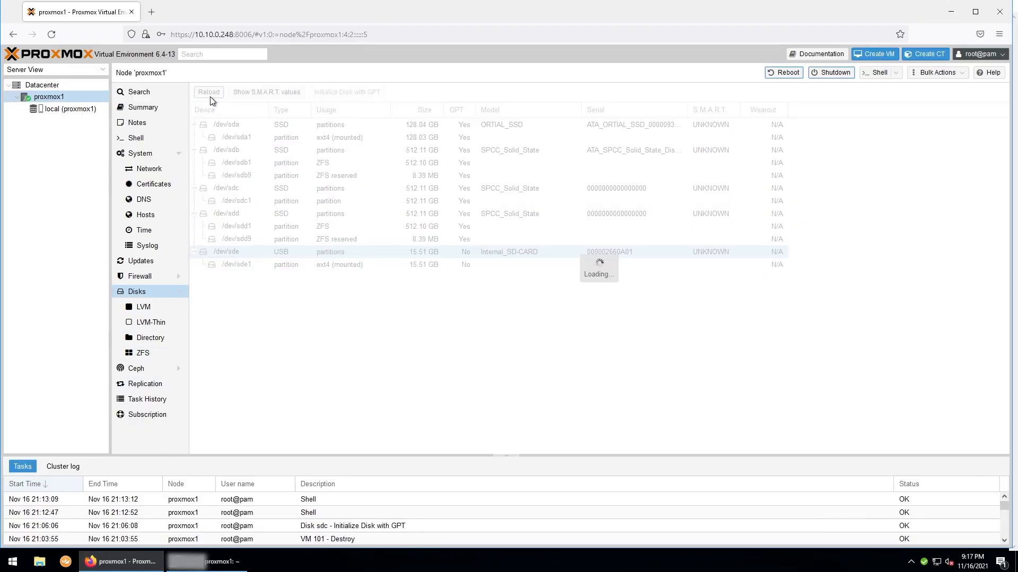
click(208, 92)
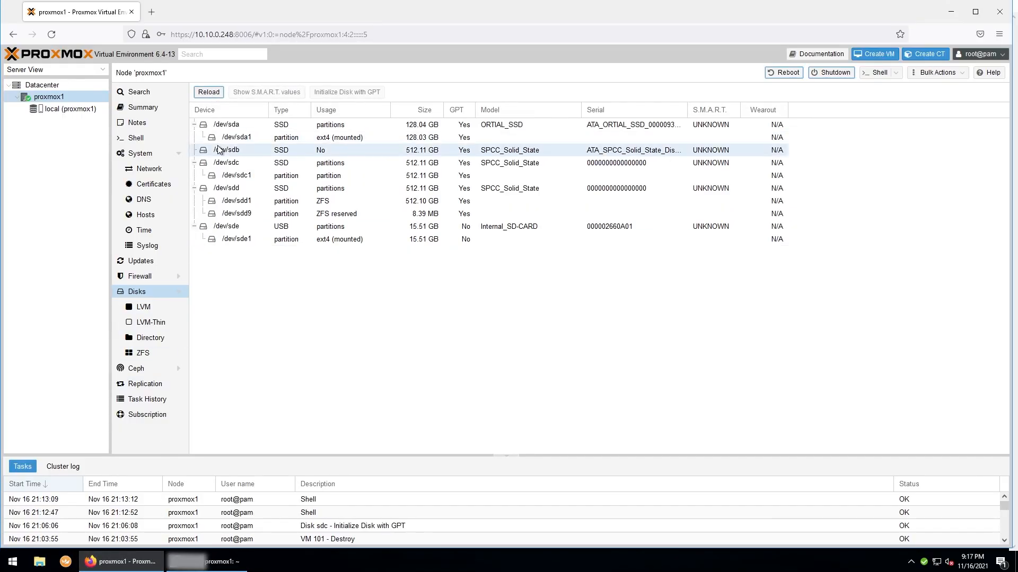
click(231, 150)
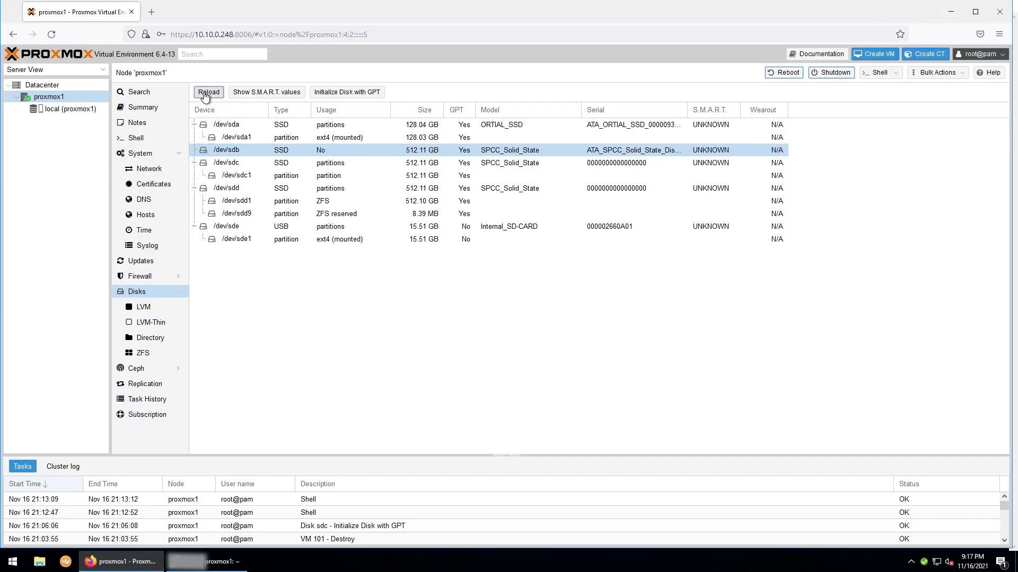
click(208, 92)
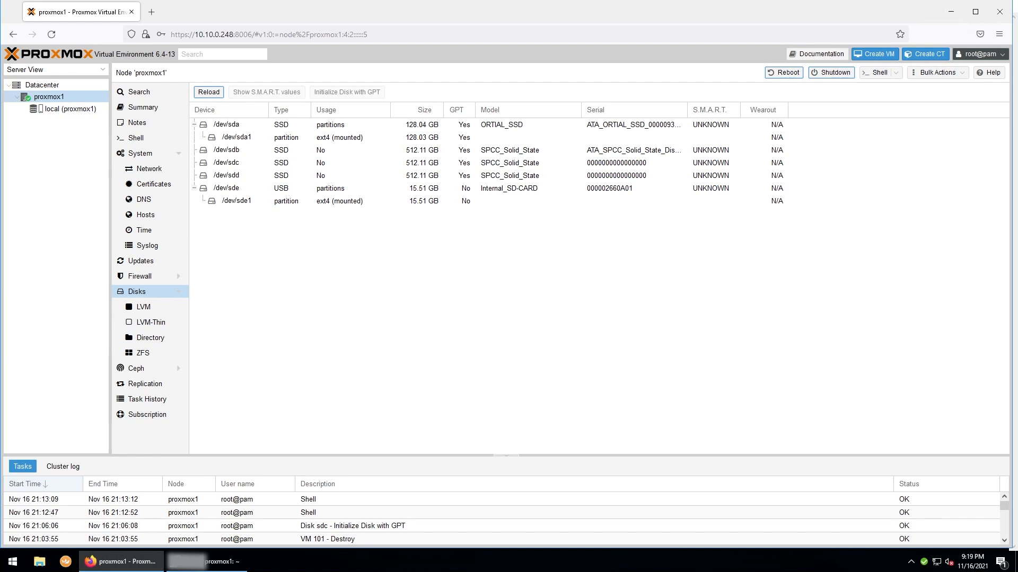
- Create an ext4 directory storage named DIR01 under the node's Disks > Directory
click(150, 338)
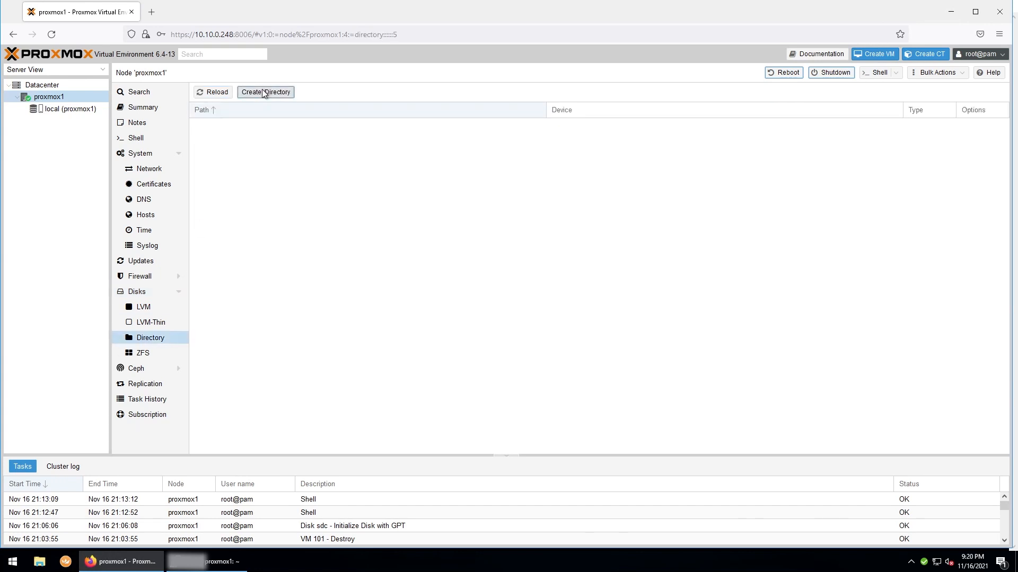
click(265, 91)
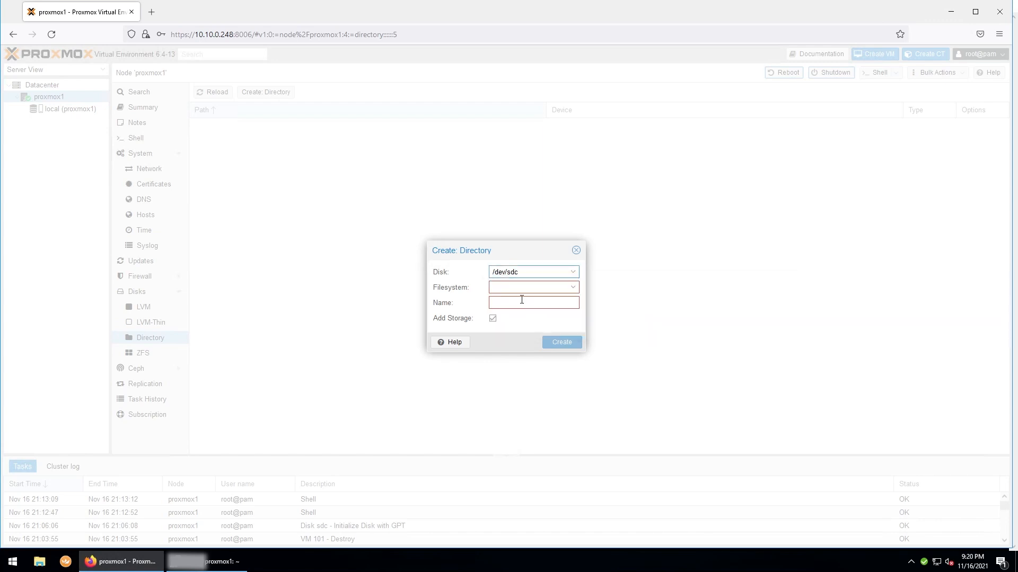
click(532, 286)
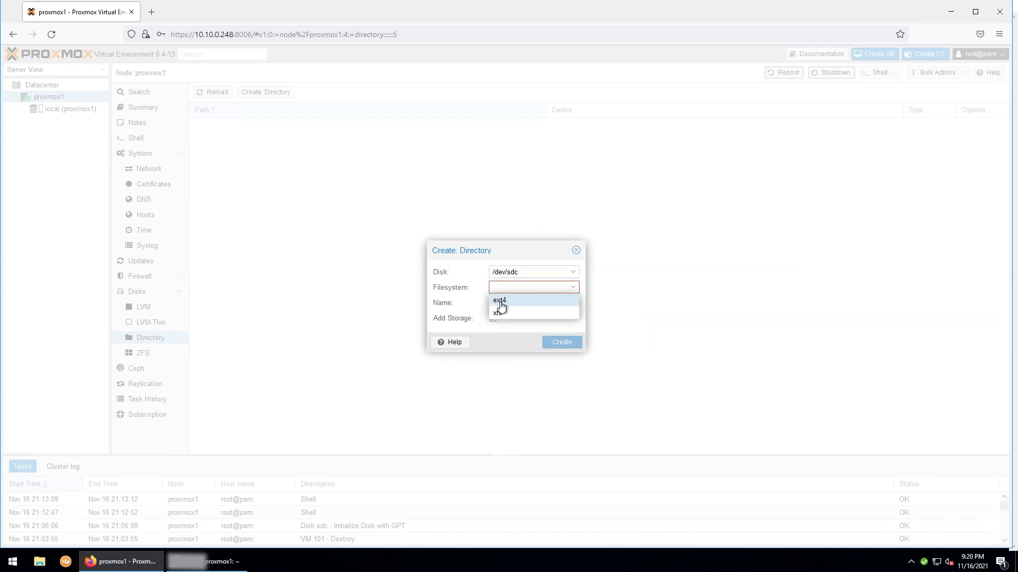
click(499, 300)
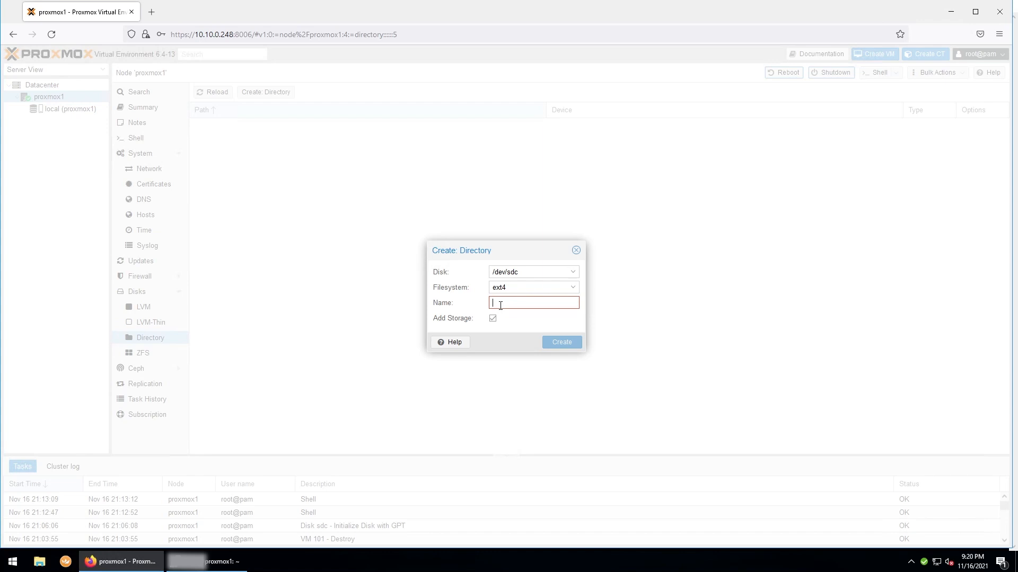
text(DIR01)
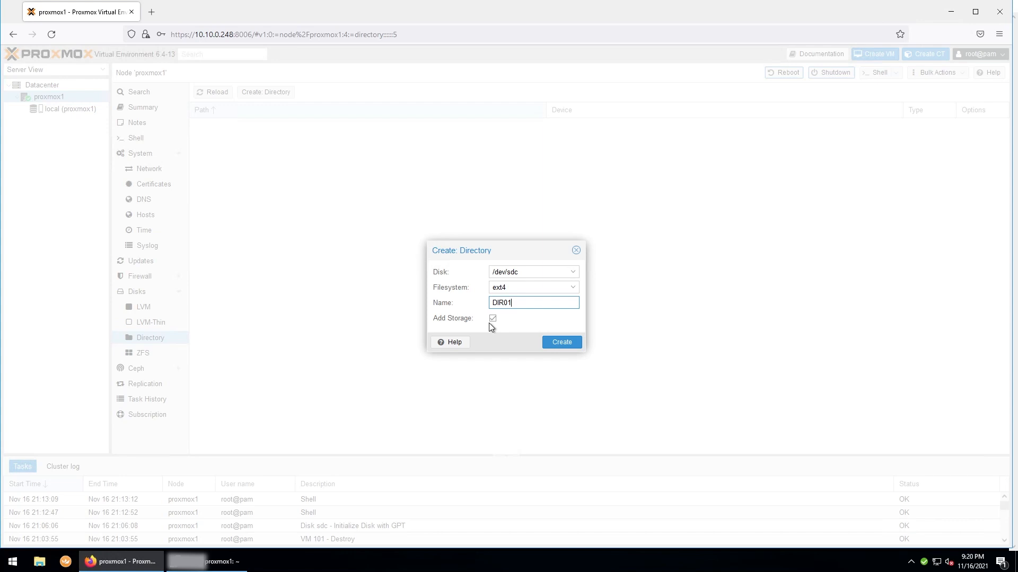
click(560, 342)
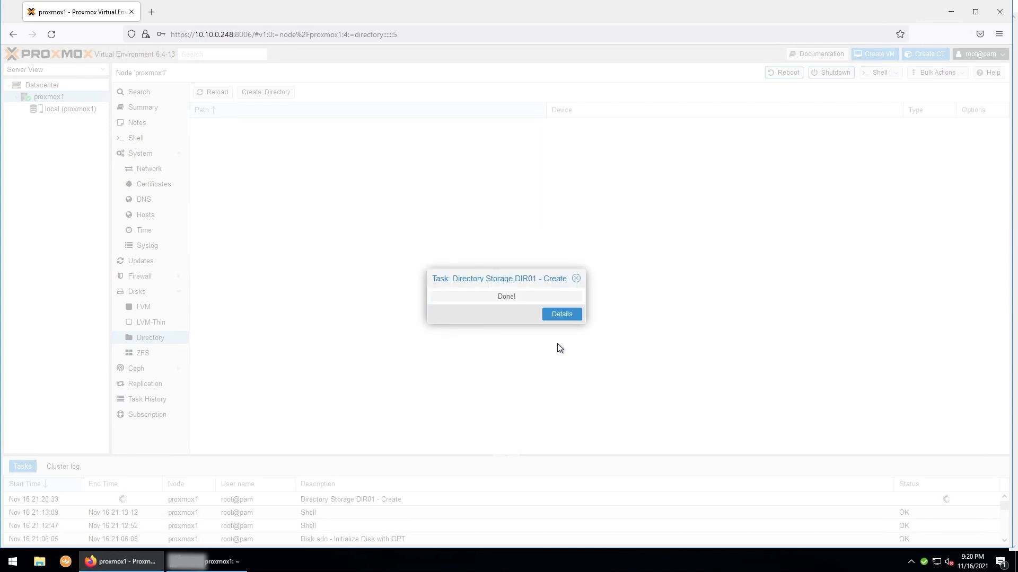
- Close the finished task window and bring up the node's LVM volume groups page
click(575, 277)
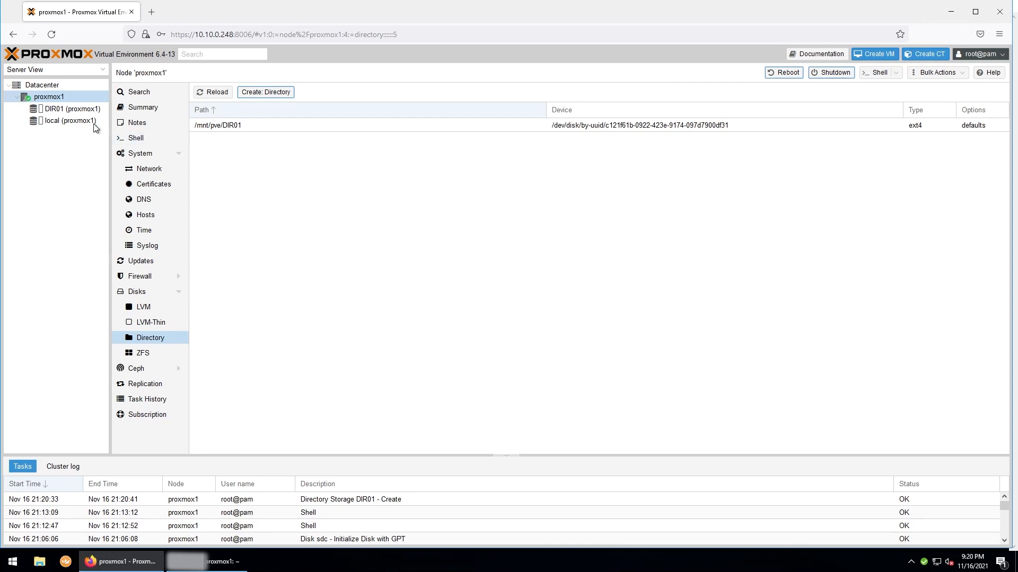
click(72, 108)
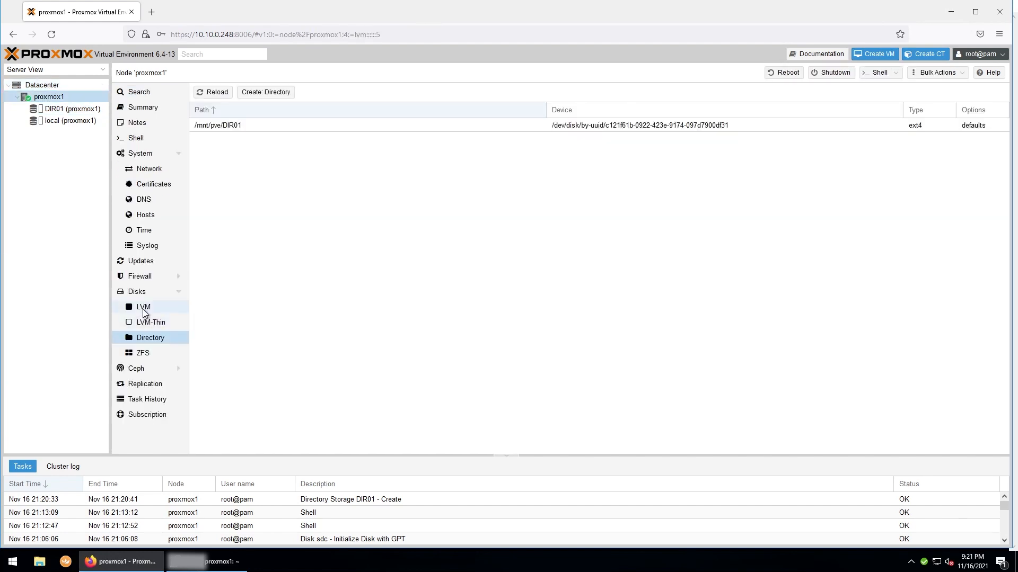
click(143, 306)
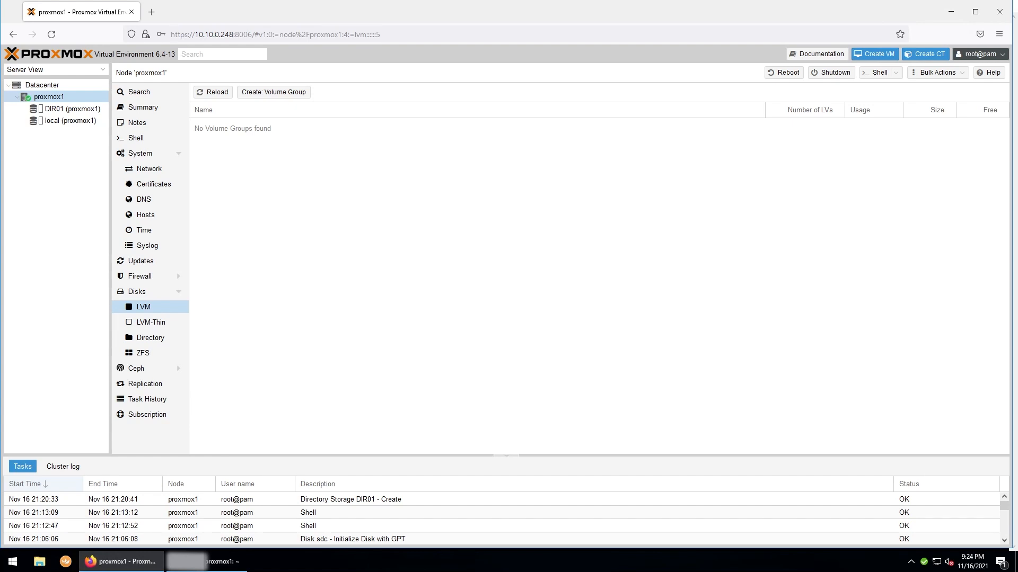
- Open the node's ZFS pools list, which shows no pools yet
click(142, 353)
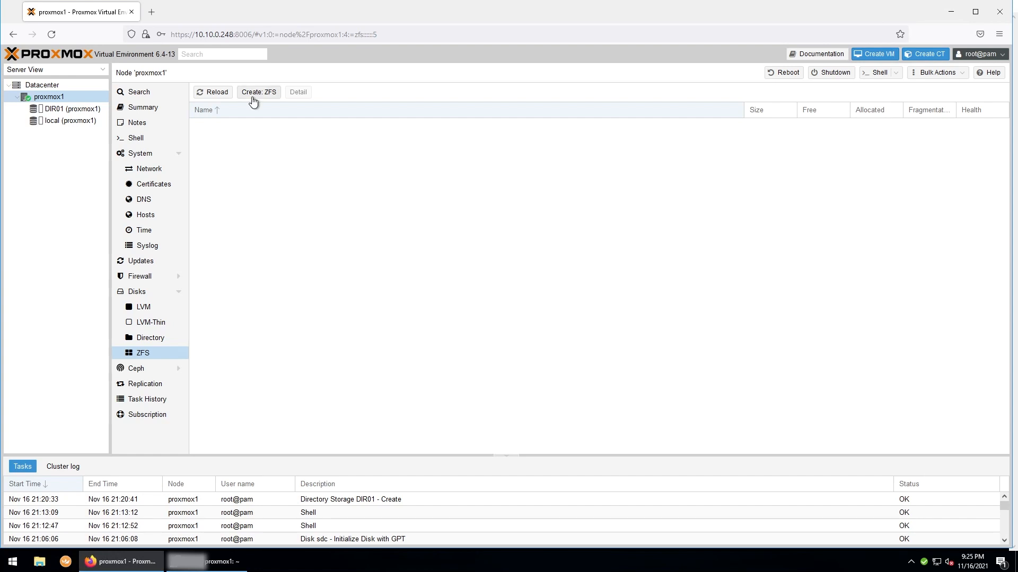
- Create ZFS pool ZFS01 as a mirror of /dev/sdb and /dev/sdd, then dismiss the task window
click(257, 92)
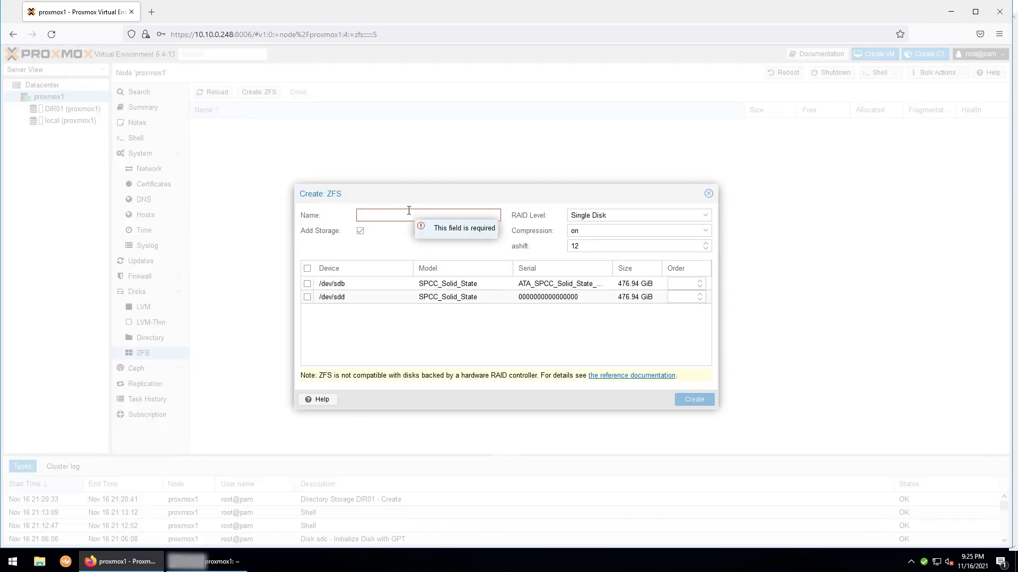
text(ZFS01)
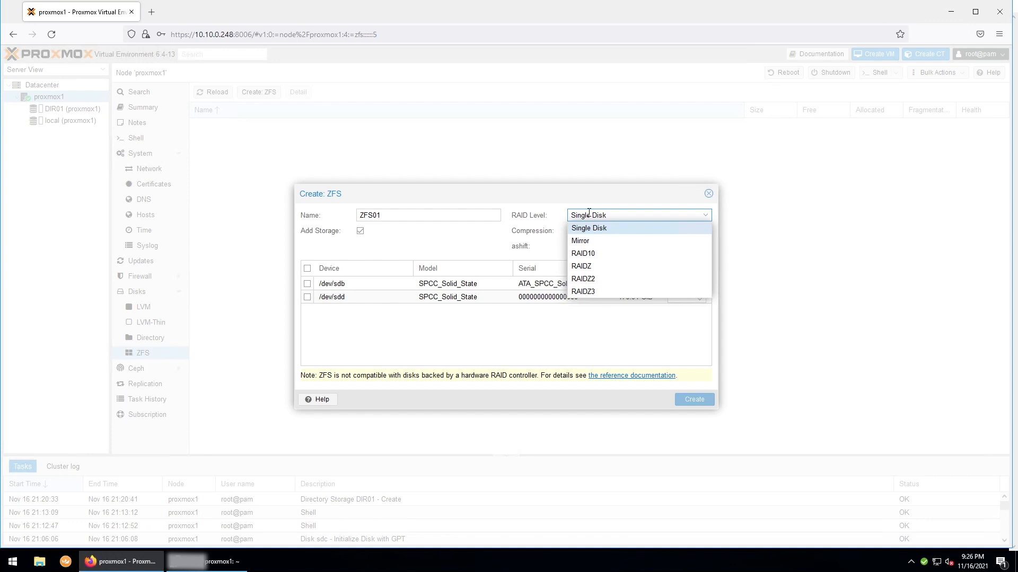
mouse_move(589, 212)
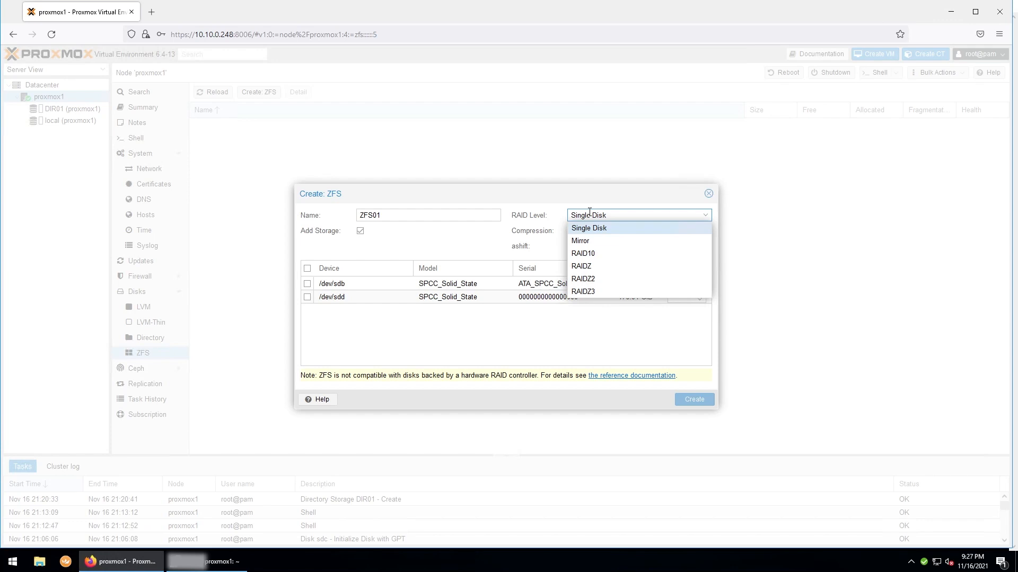
click(579, 241)
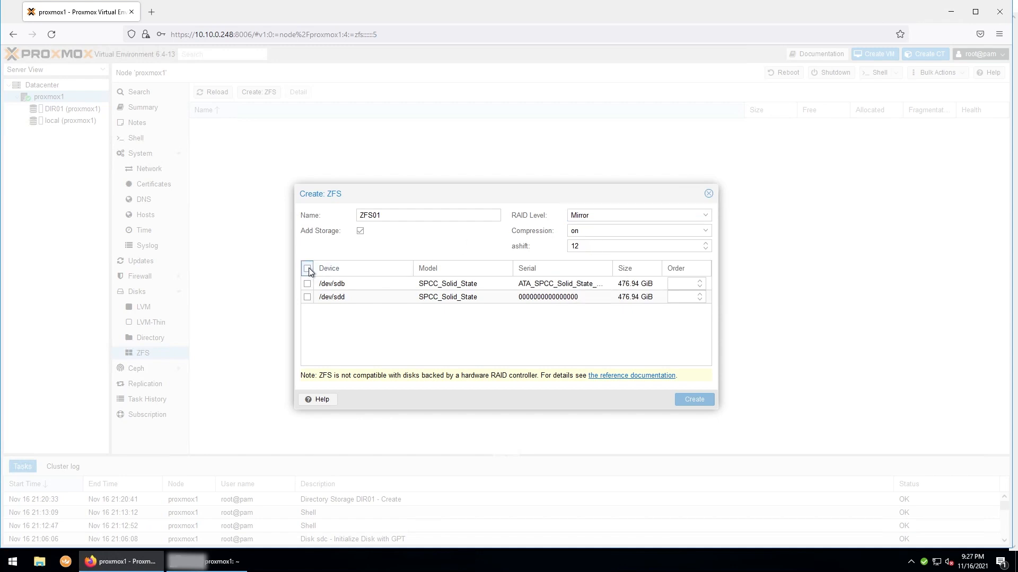
click(307, 268)
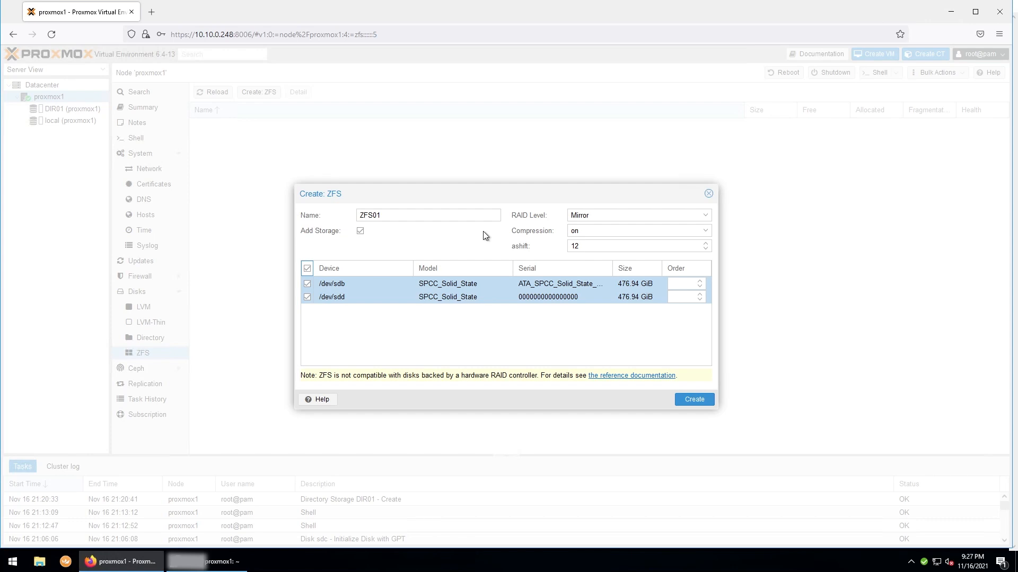
click(693, 399)
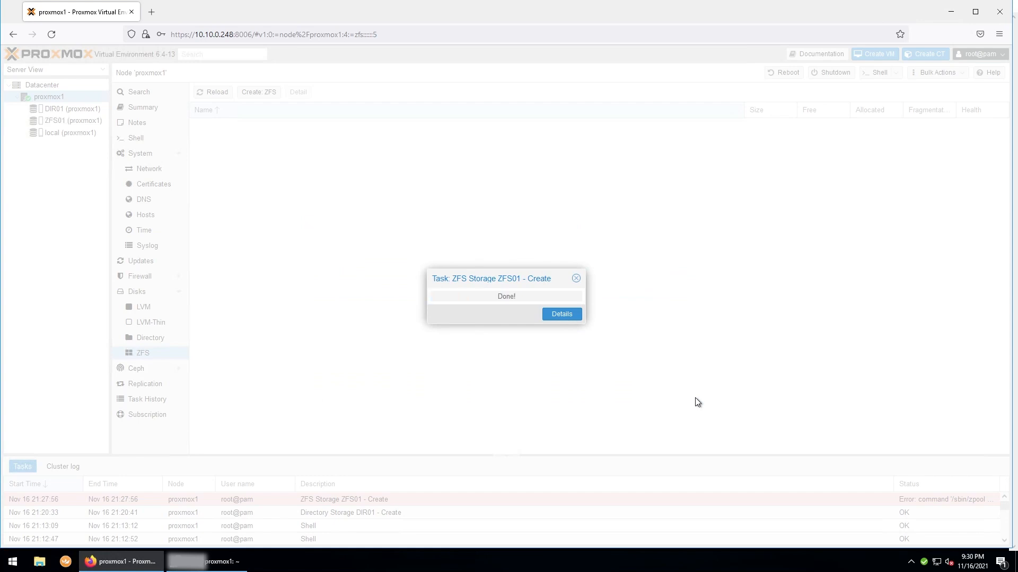
click(575, 278)
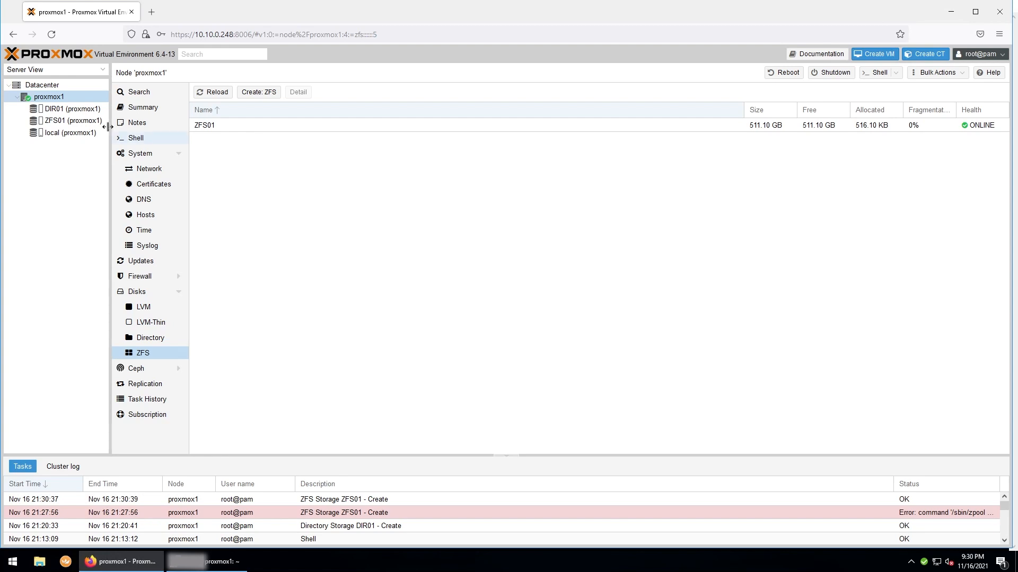
- Open the ZFS01 (proxmox1) storage summary showing 0% of 495 GB used
click(72, 121)
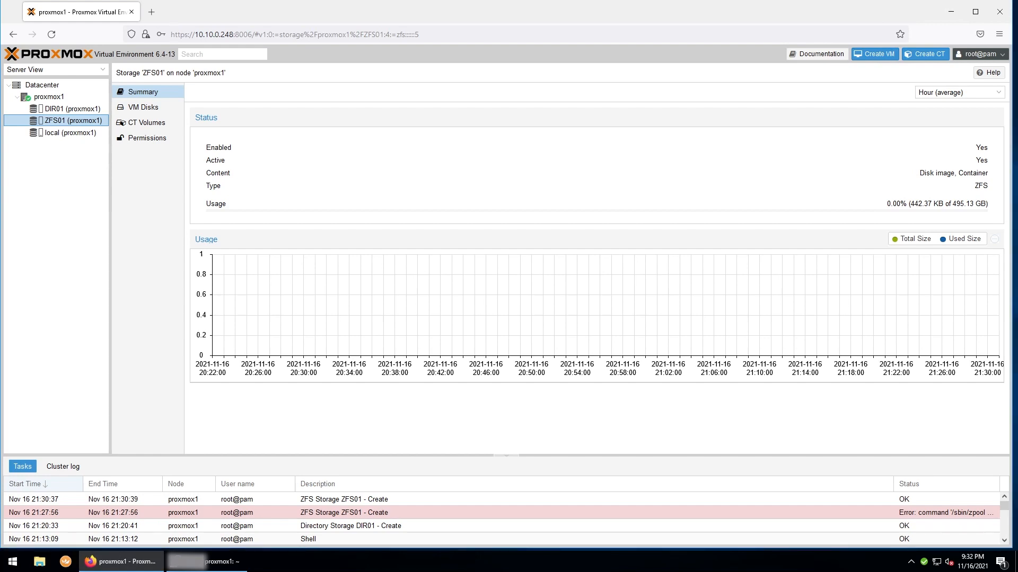
- In PuTTY, run zfs create ZFS01/Data01 -o mountpoint=/zfsdata
click(206, 561)
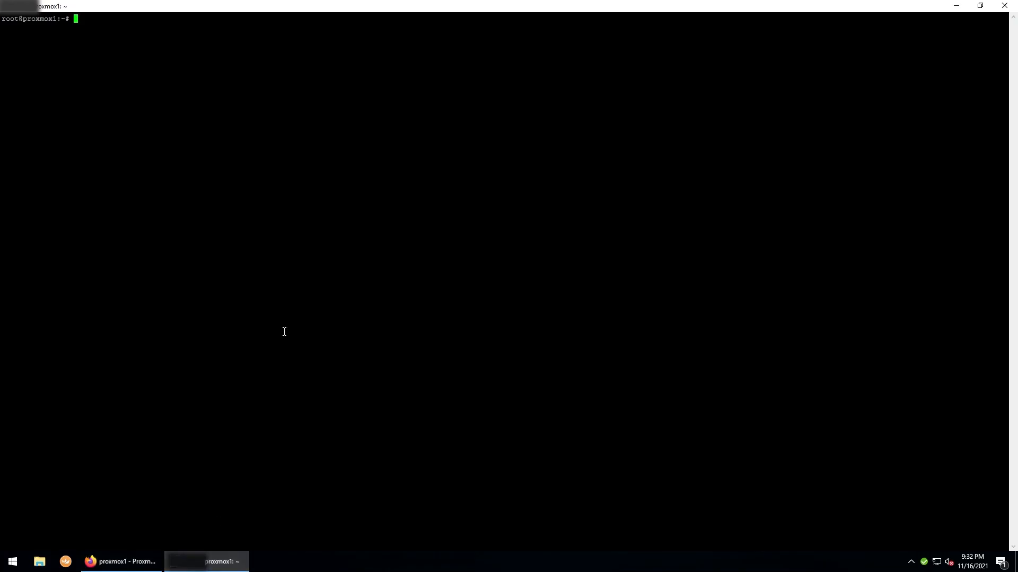
text(zfs create)
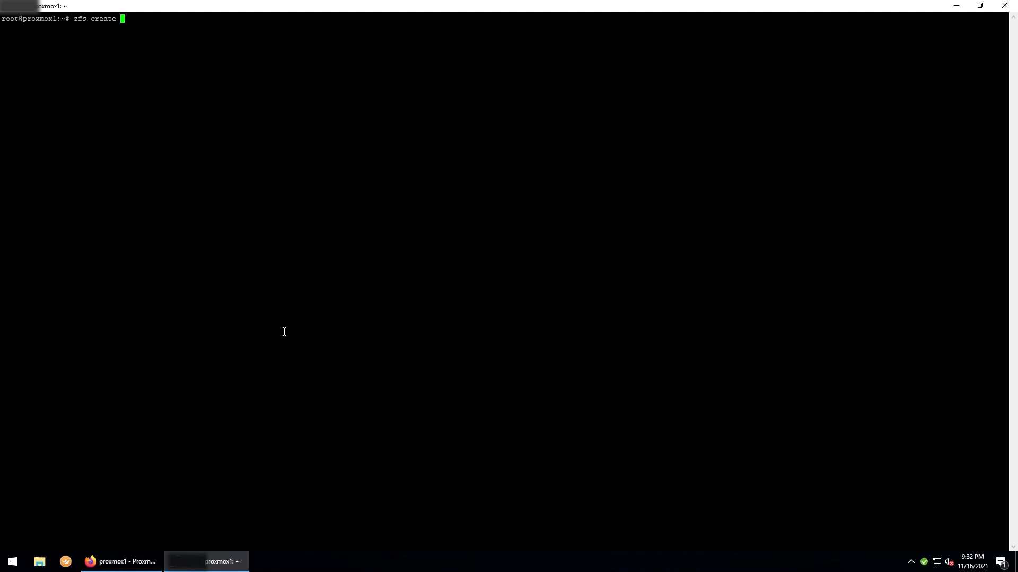
text(ZFS01/Data01 -o)
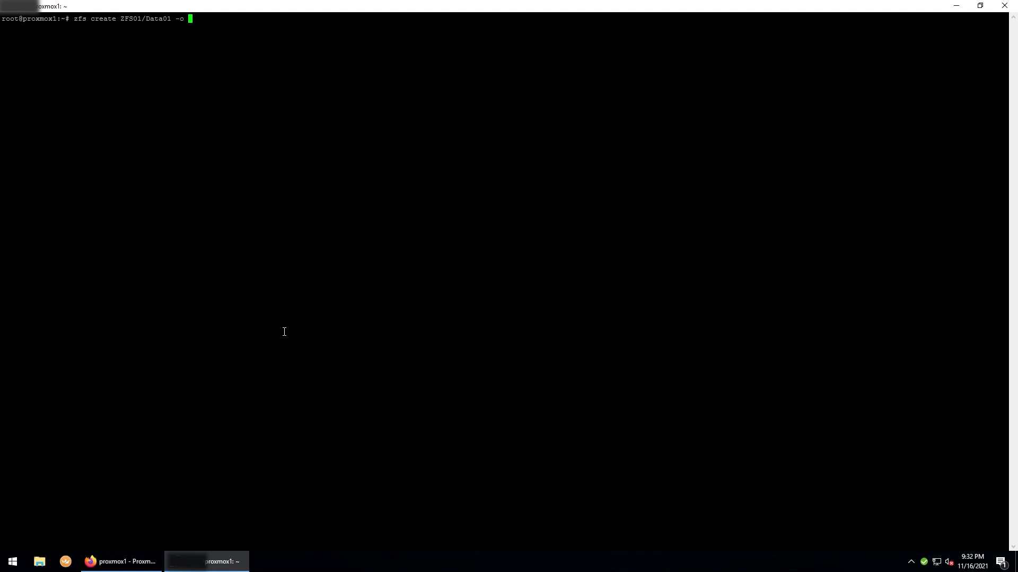
text(mountpoint)
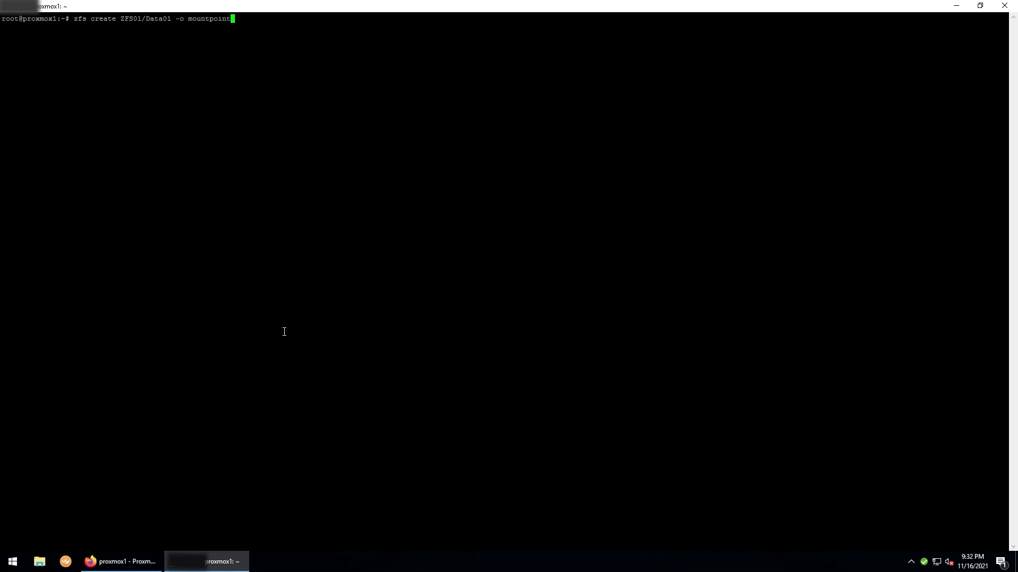
text(/)
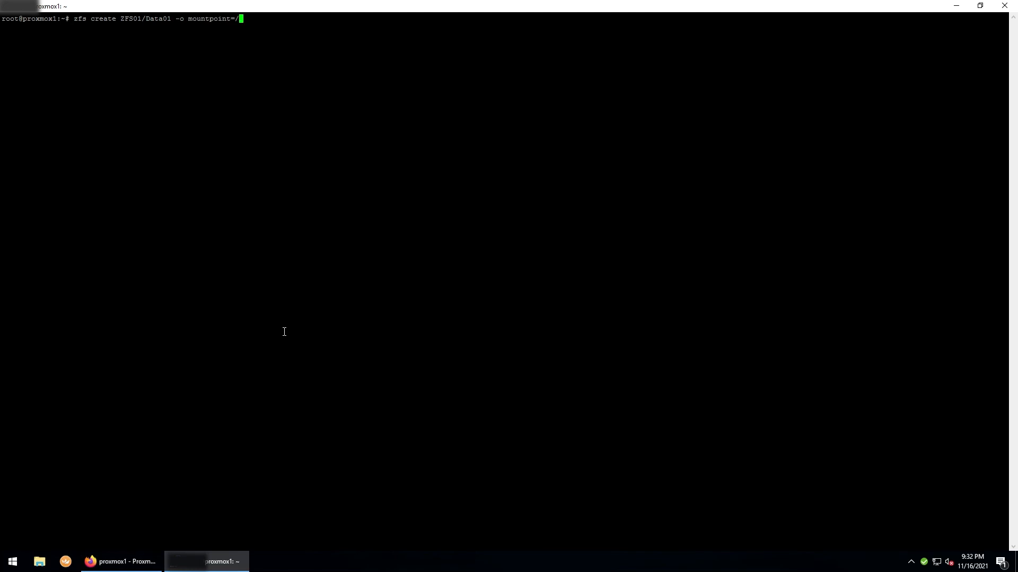
text(zfsdata)
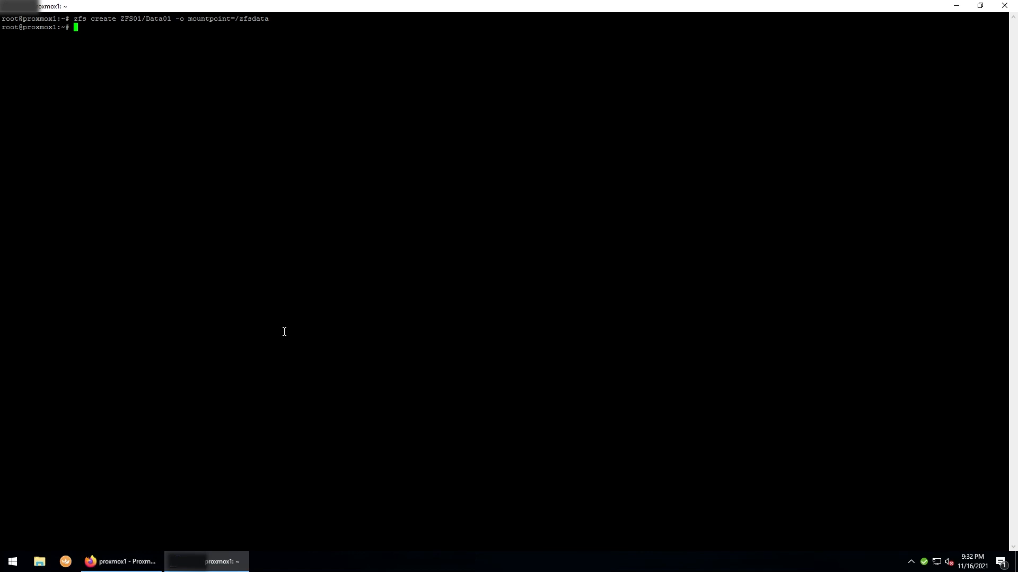
mouse_move(142, 551)
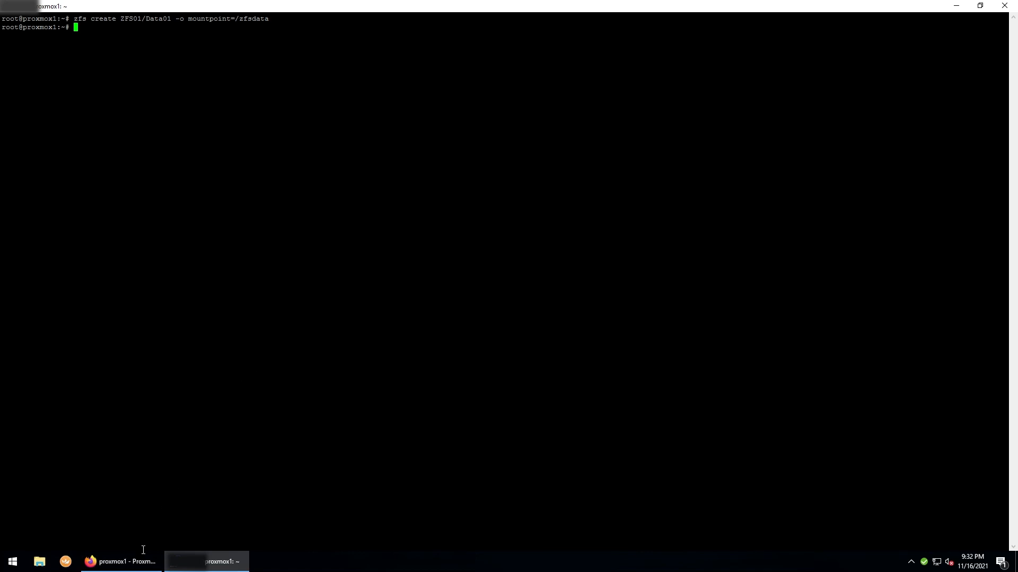
- In the browser, go to Datacenter > Storage and open the Add storage-type menu
click(120, 561)
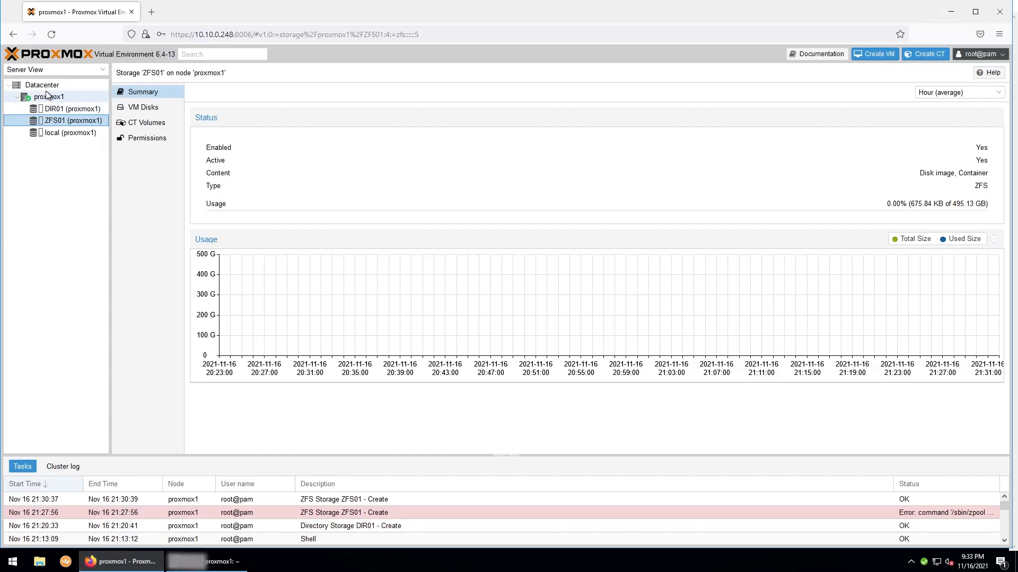
click(41, 84)
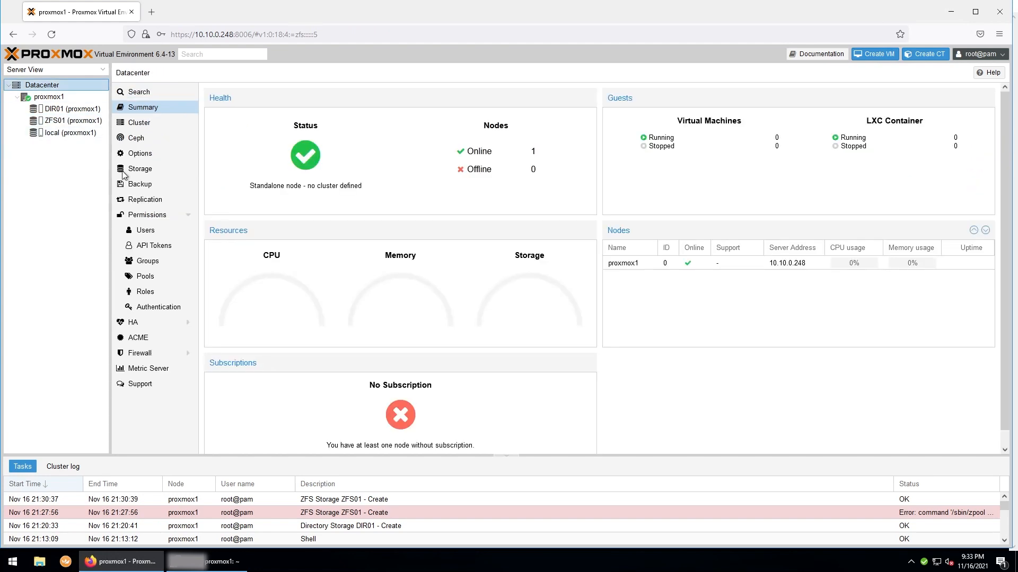
click(139, 169)
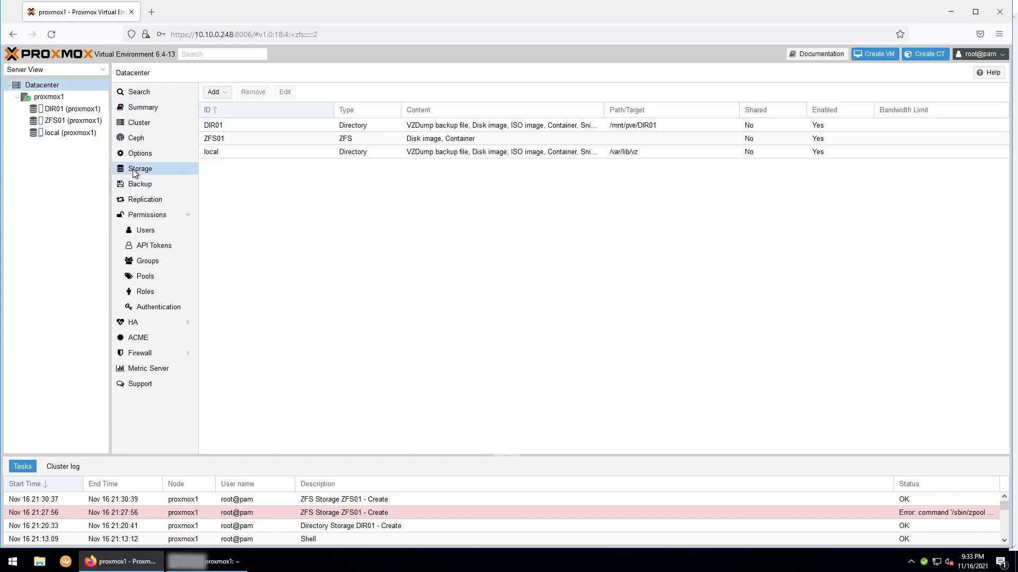
click(214, 92)
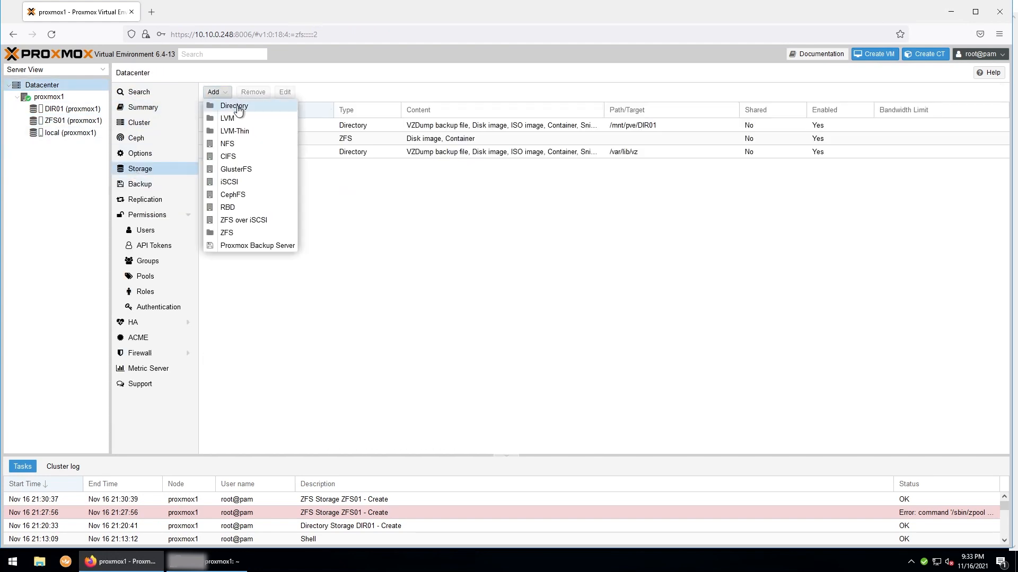
- Add directory storage ZFSData01 at /zfsdata with its selected content types
click(234, 105)
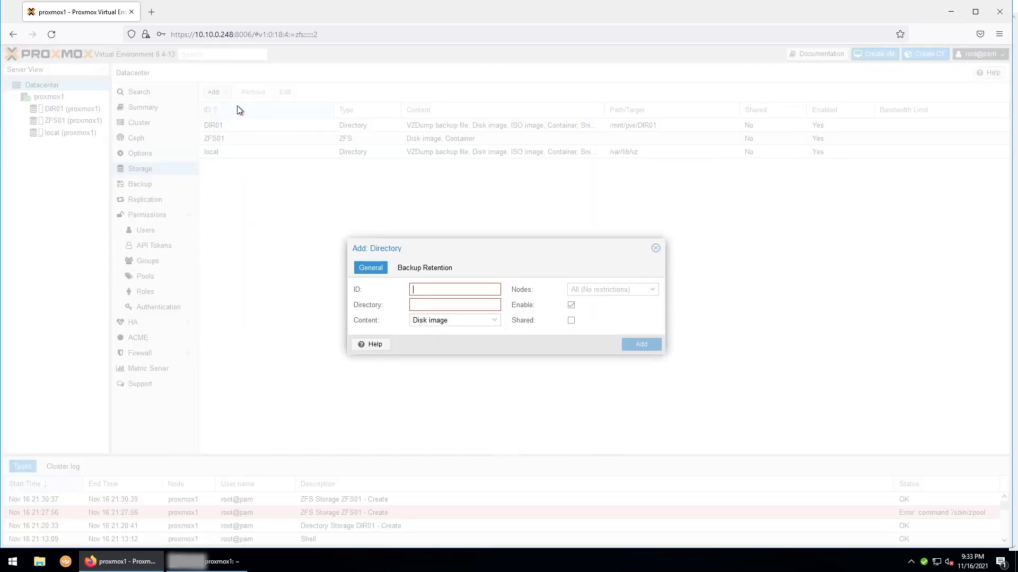
text(ZFSData)
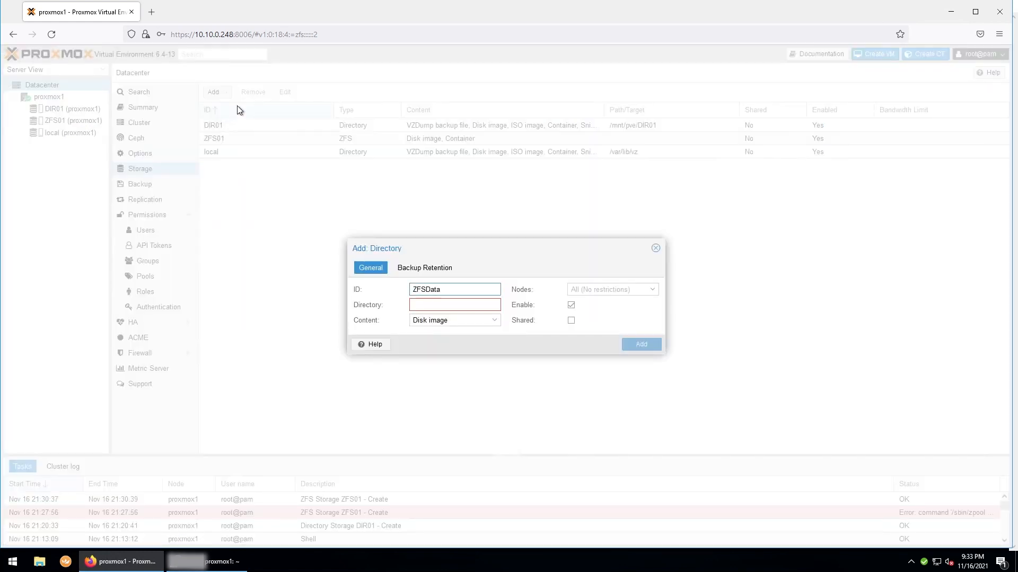
text(/)
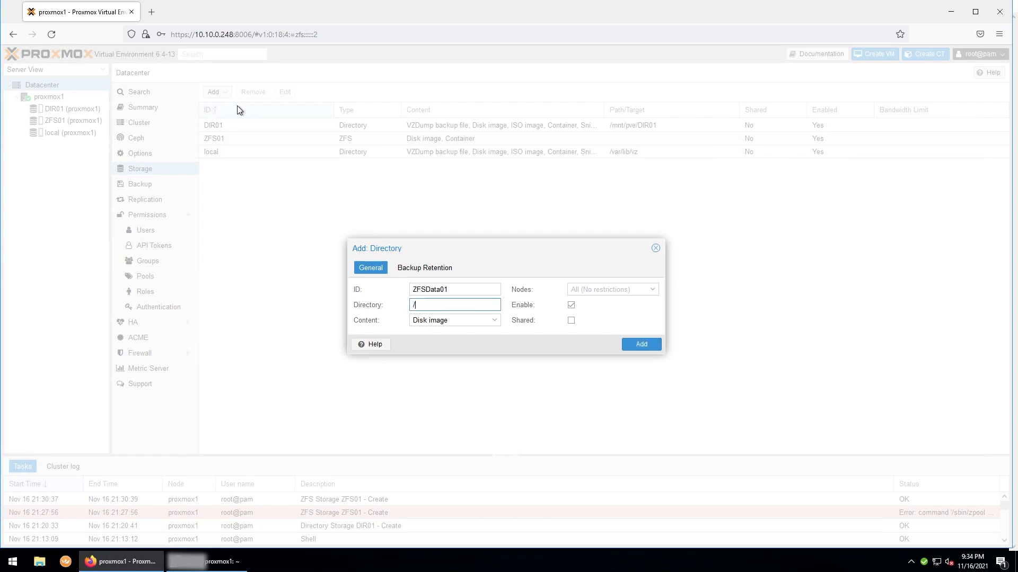
text(zfsdata)
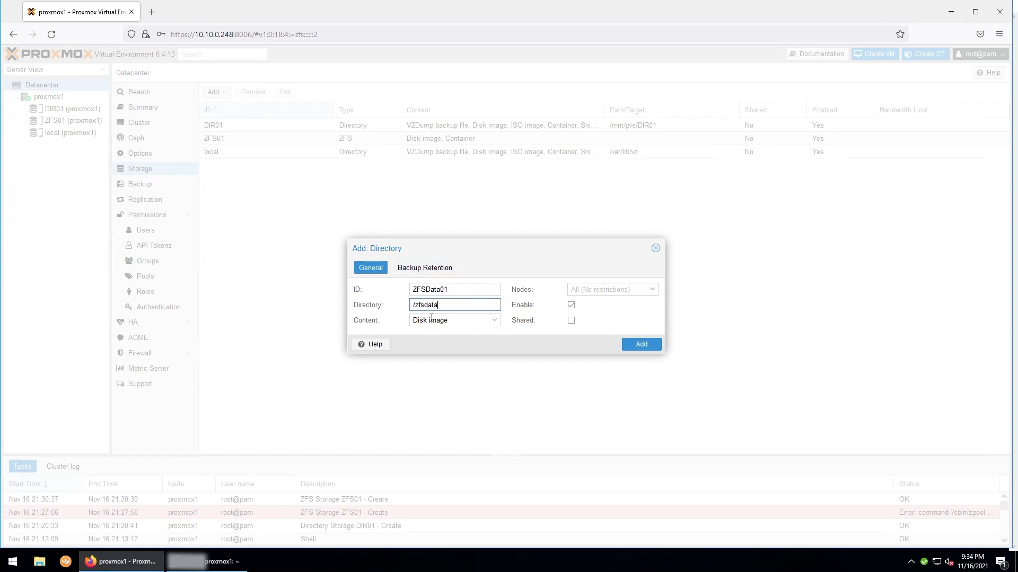
click(454, 320)
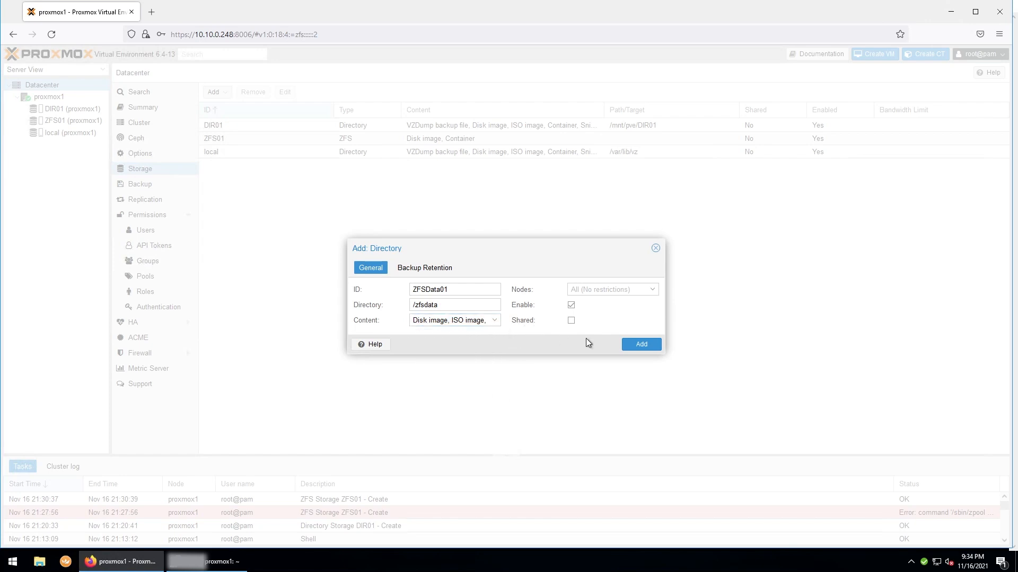
click(640, 344)
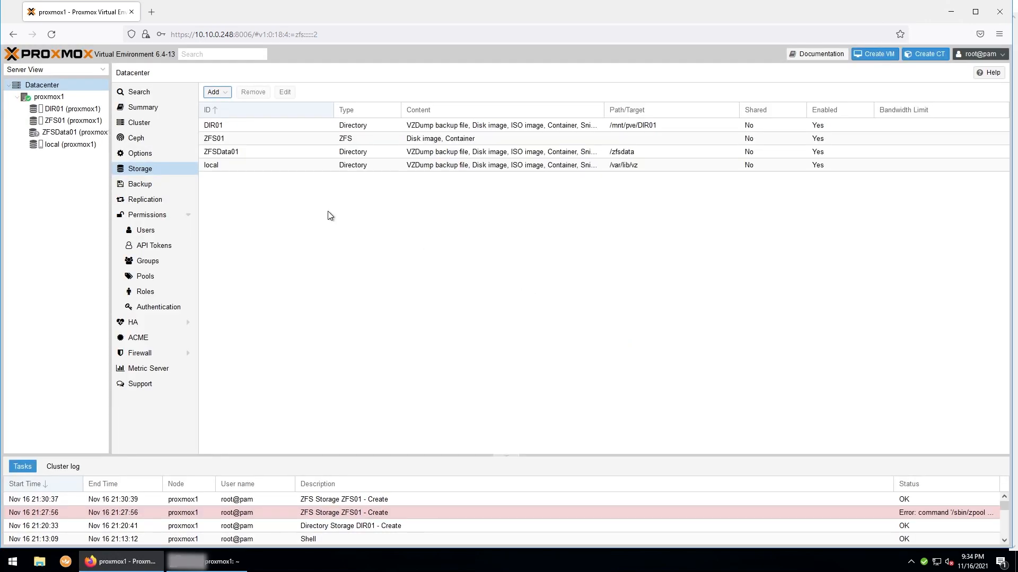
click(68, 132)
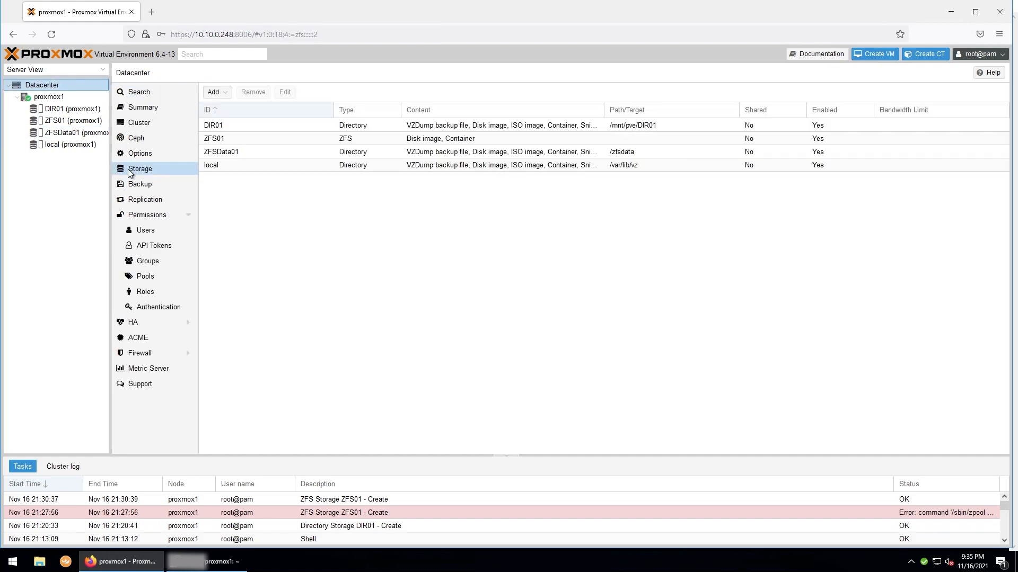
- Create CIFS storage 'ISO' on server fs02, share isos, with credentials and ISO image content
click(214, 91)
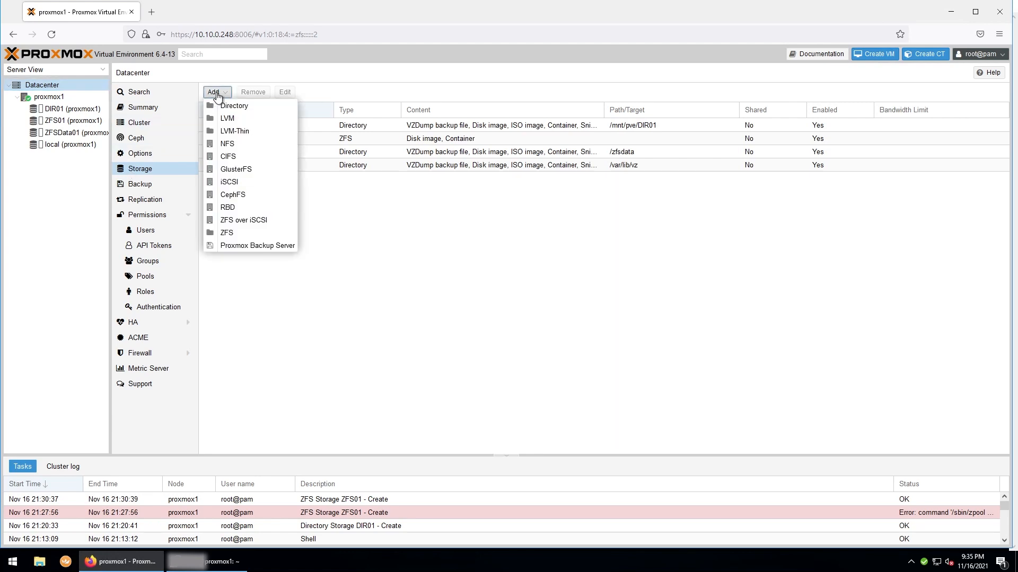
mouse_move(242, 156)
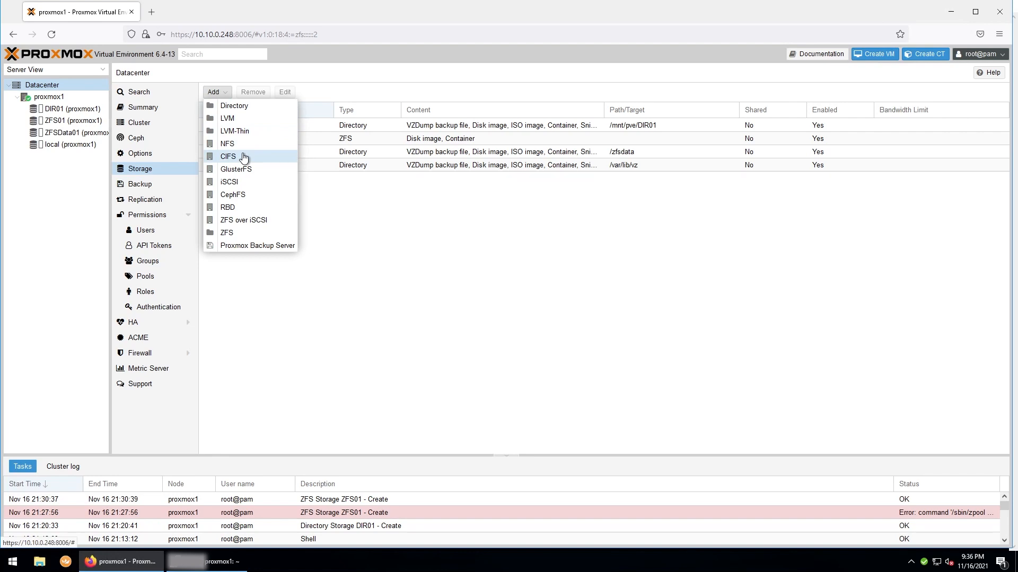
click(228, 156)
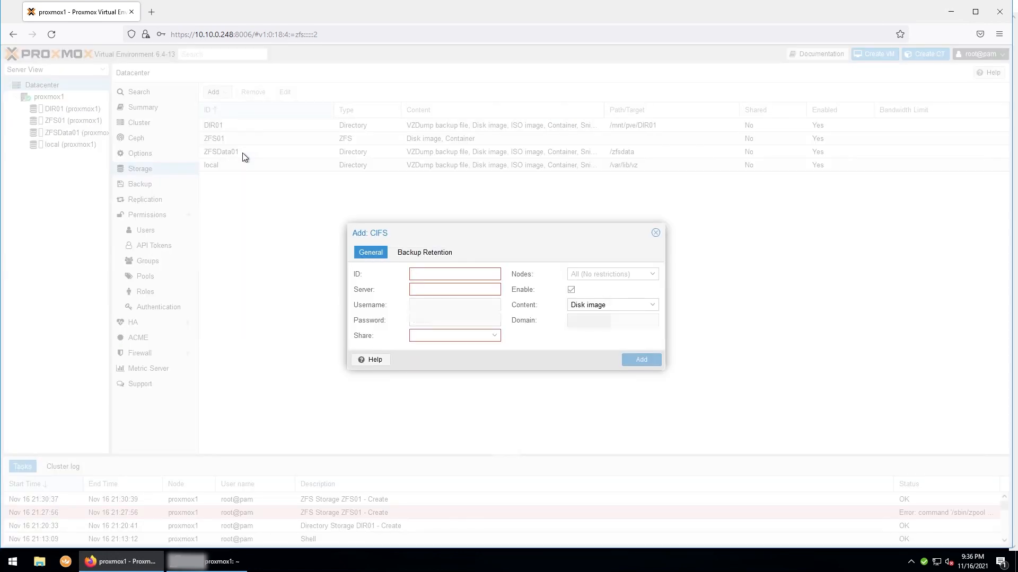
text(ISO)
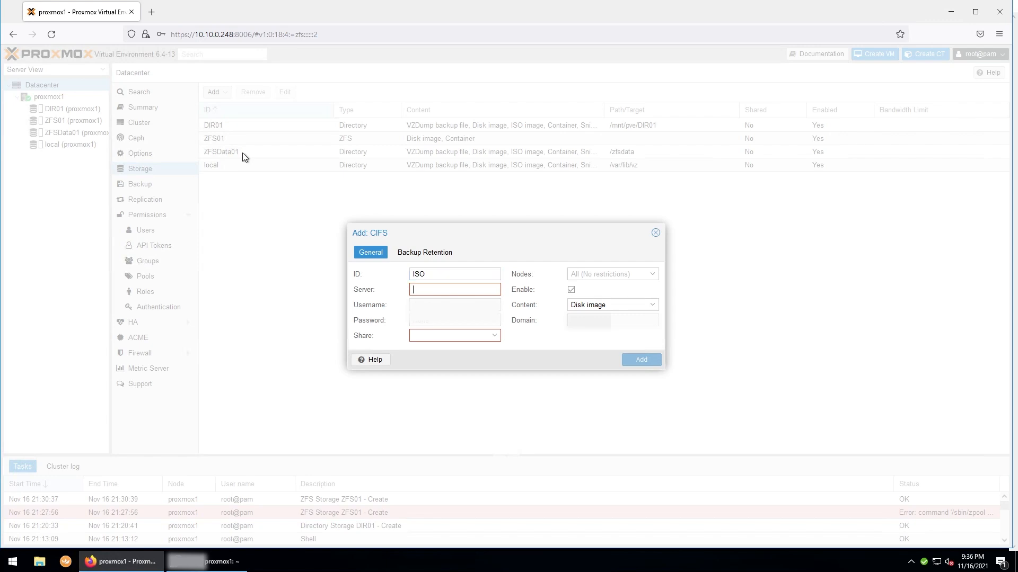
text(fs02)
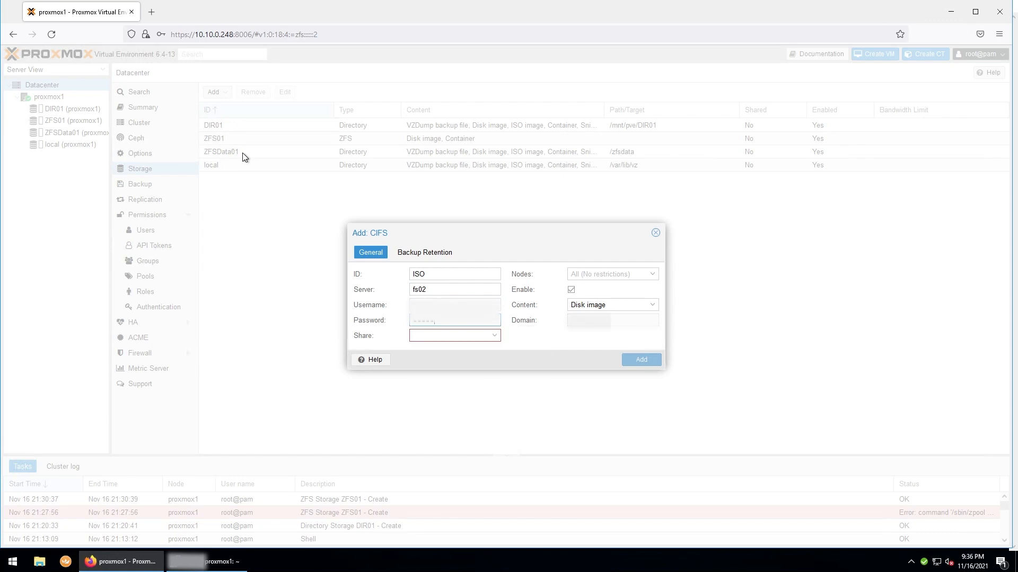
text(password)
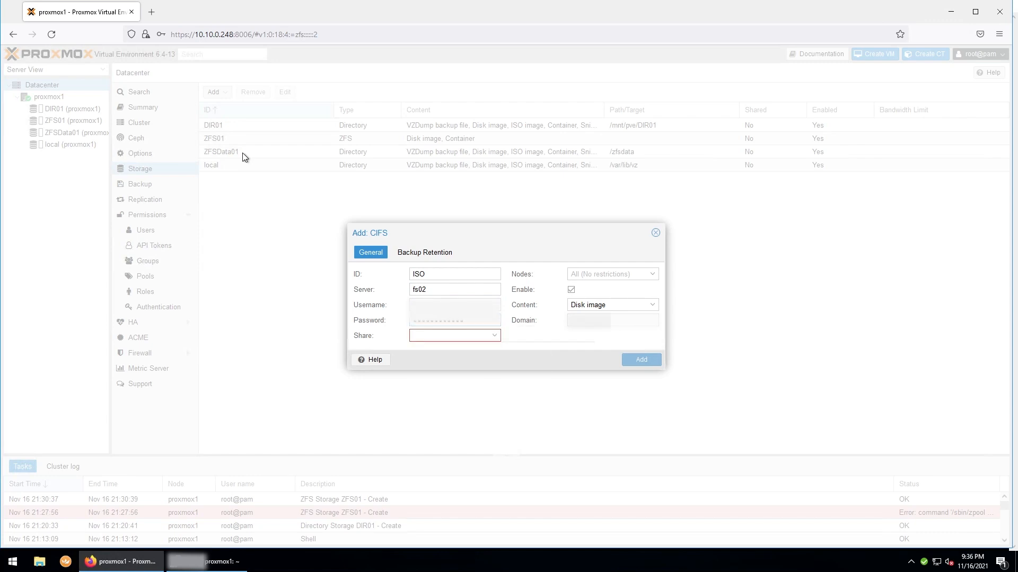
text(isos)
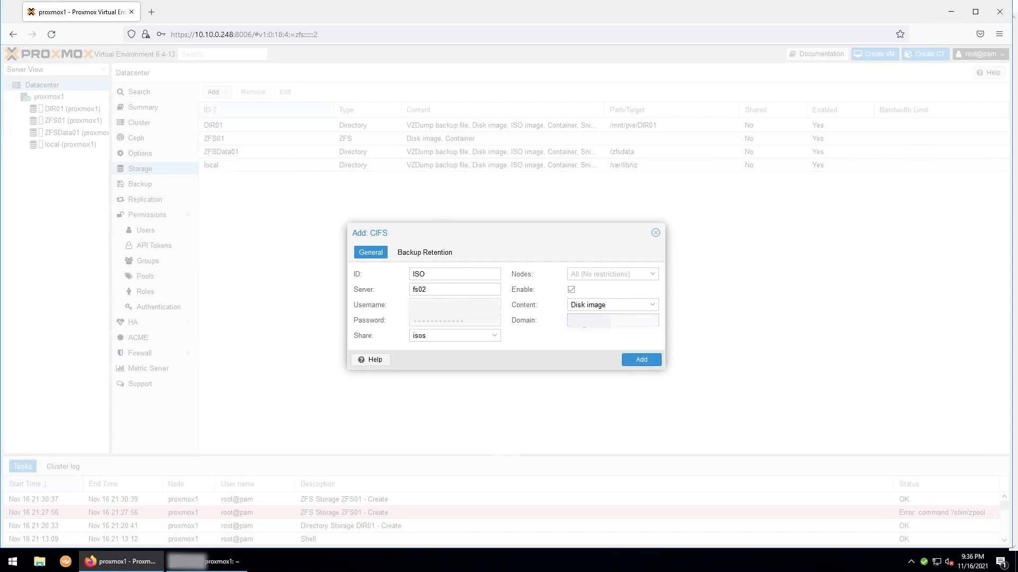
click(610, 304)
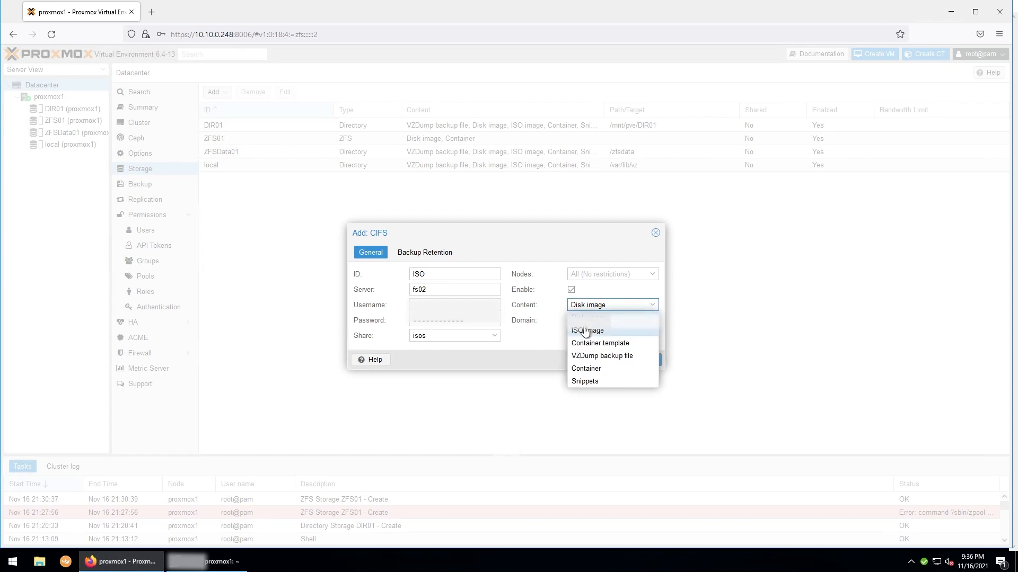
click(586, 330)
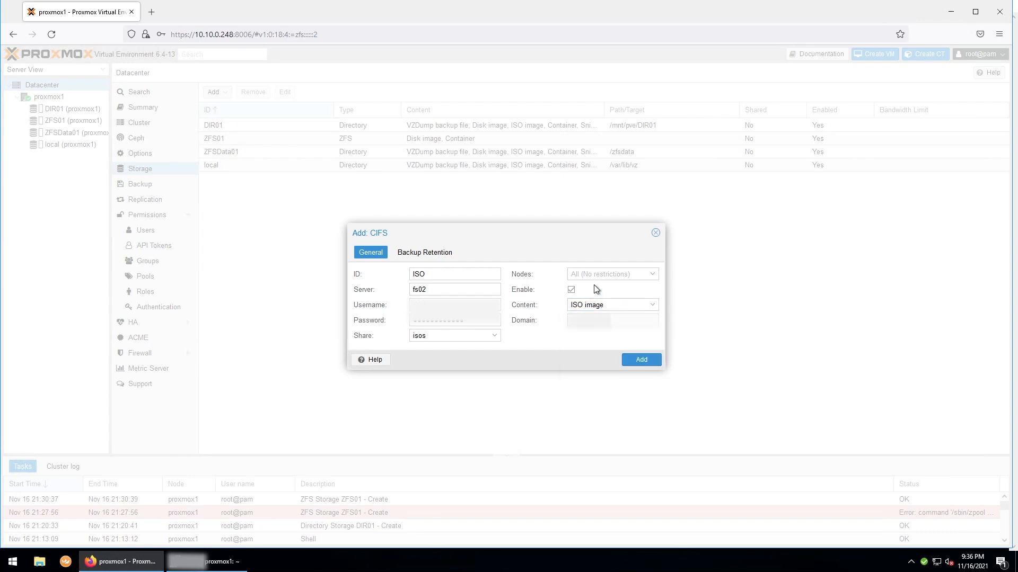
click(640, 359)
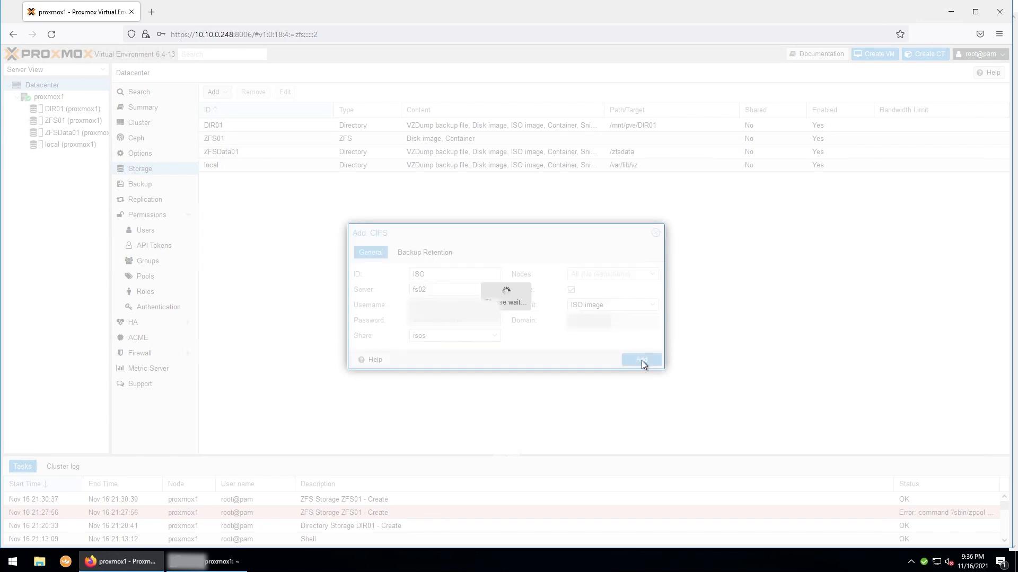
- Select the ISO storage under proxmox1 and list its ISO images
click(639, 360)
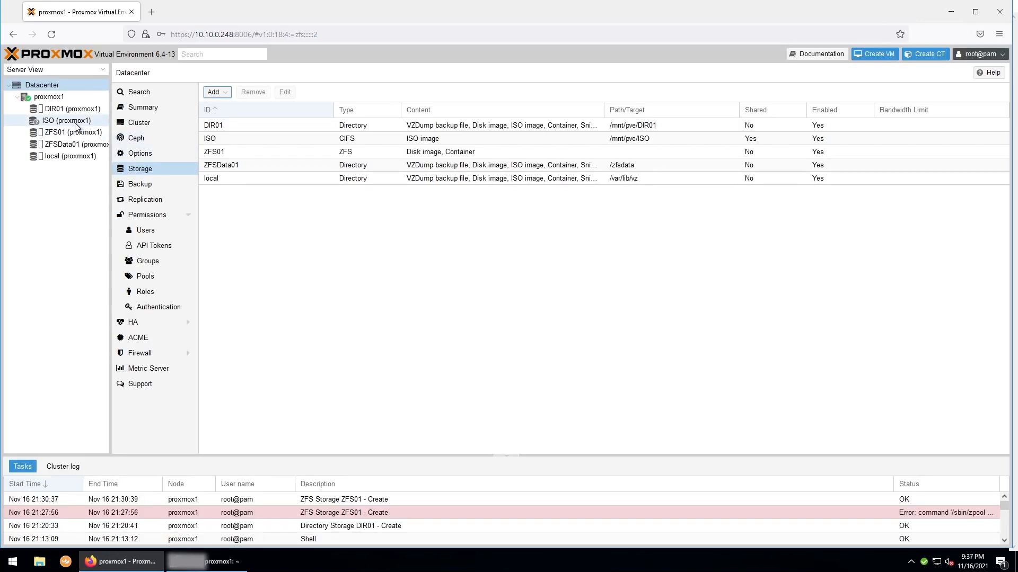
click(64, 121)
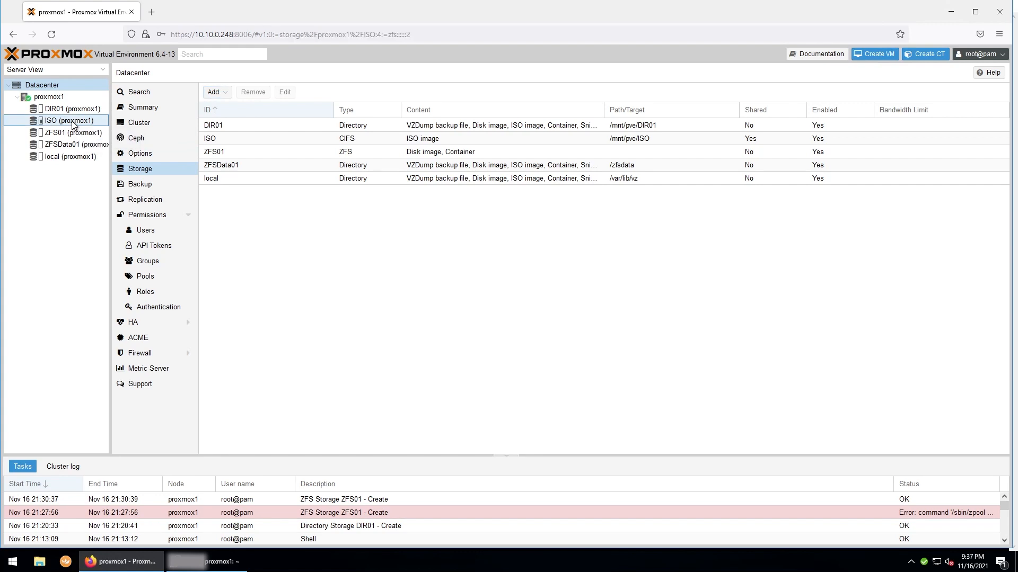
click(73, 121)
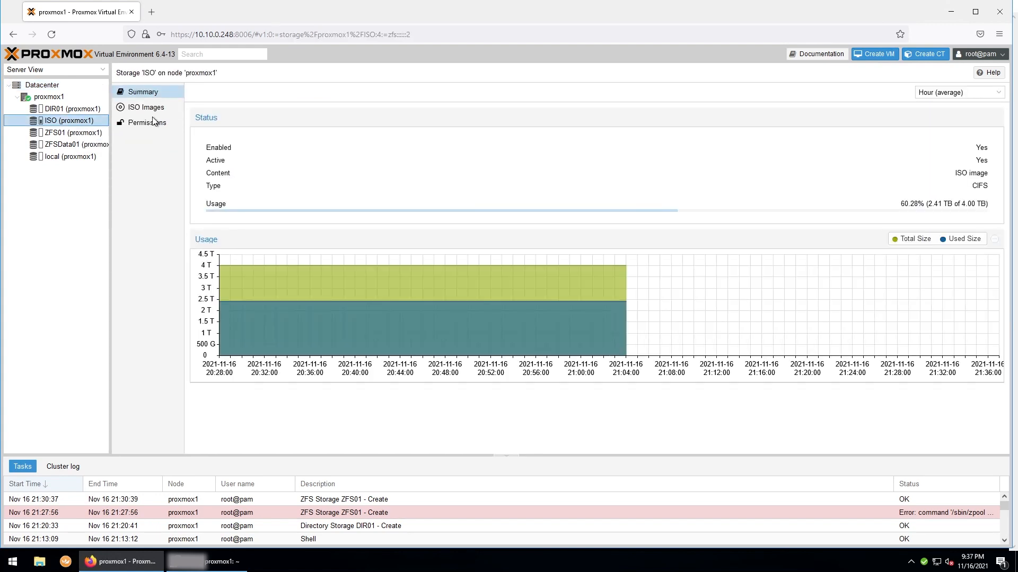
click(145, 107)
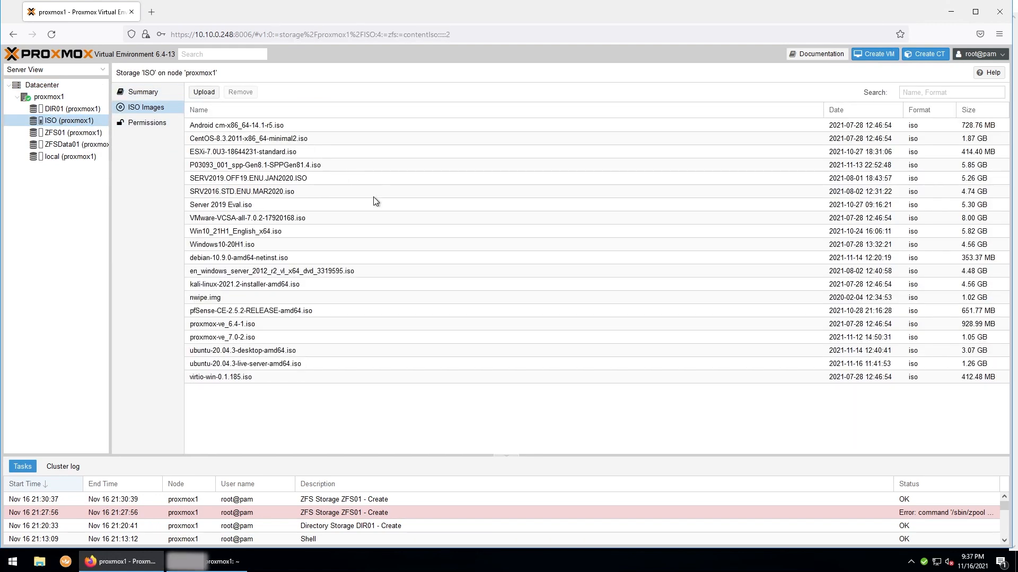
mouse_move(336, 422)
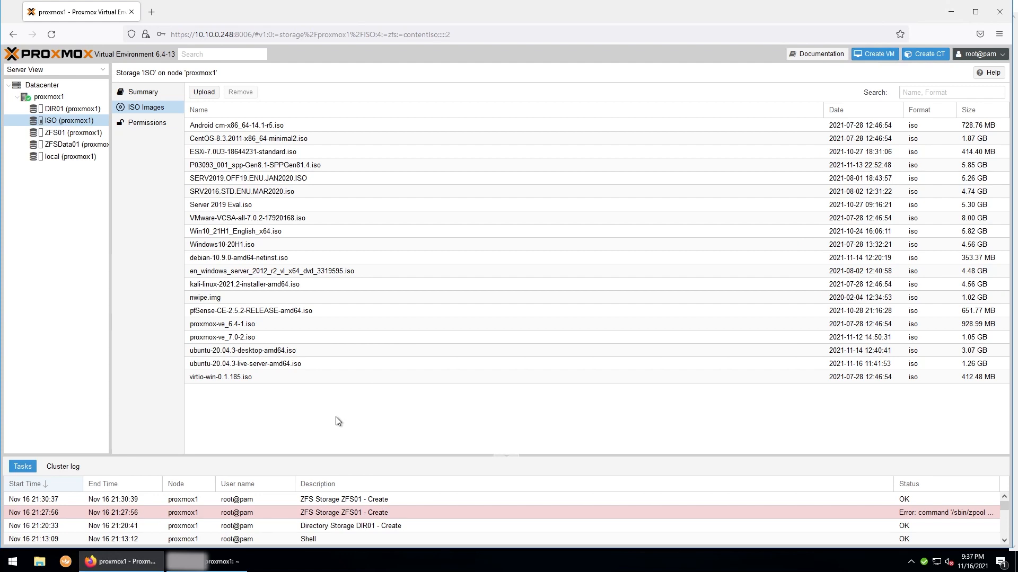